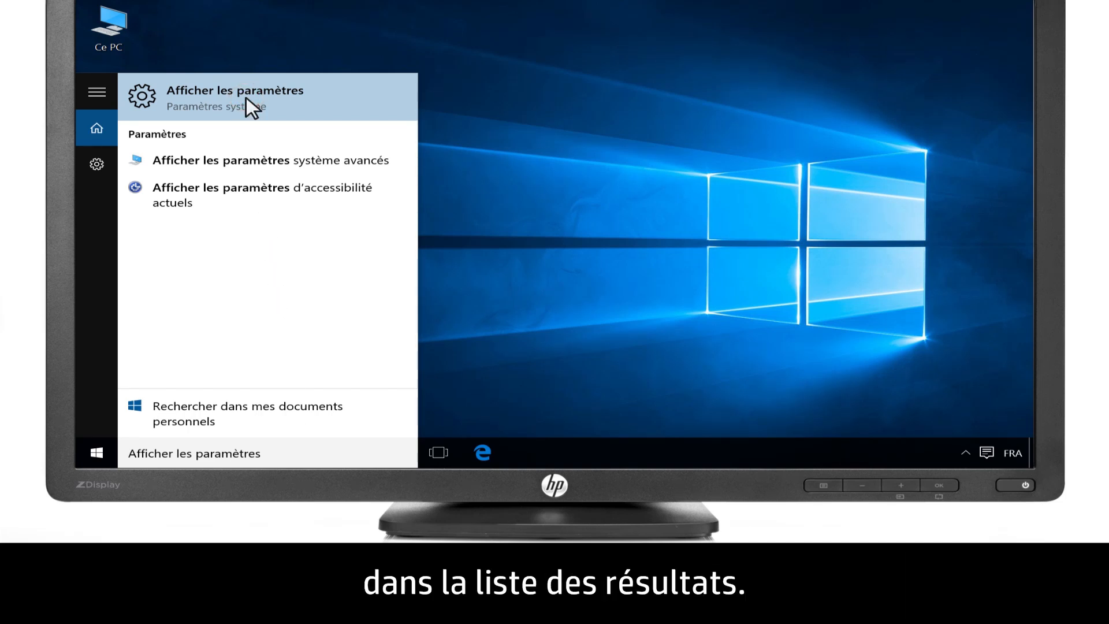
Step: Drag the text and app scaling slider to 150% in display settings and apply it
click(212, 97)
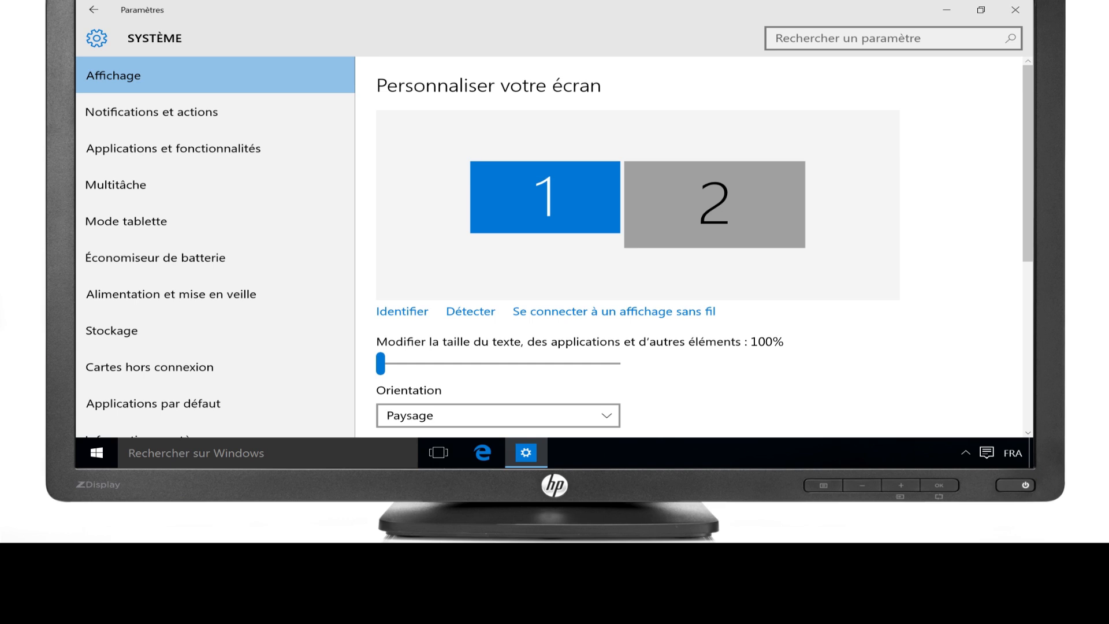
drag(380, 363, 445, 363)
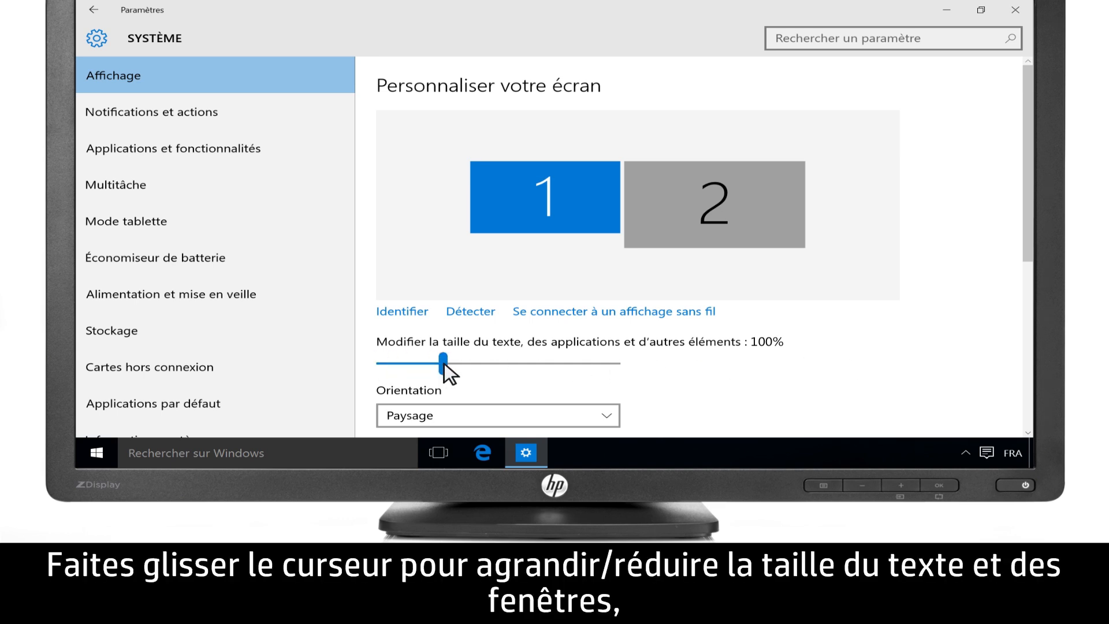
drag(444, 362, 616, 362)
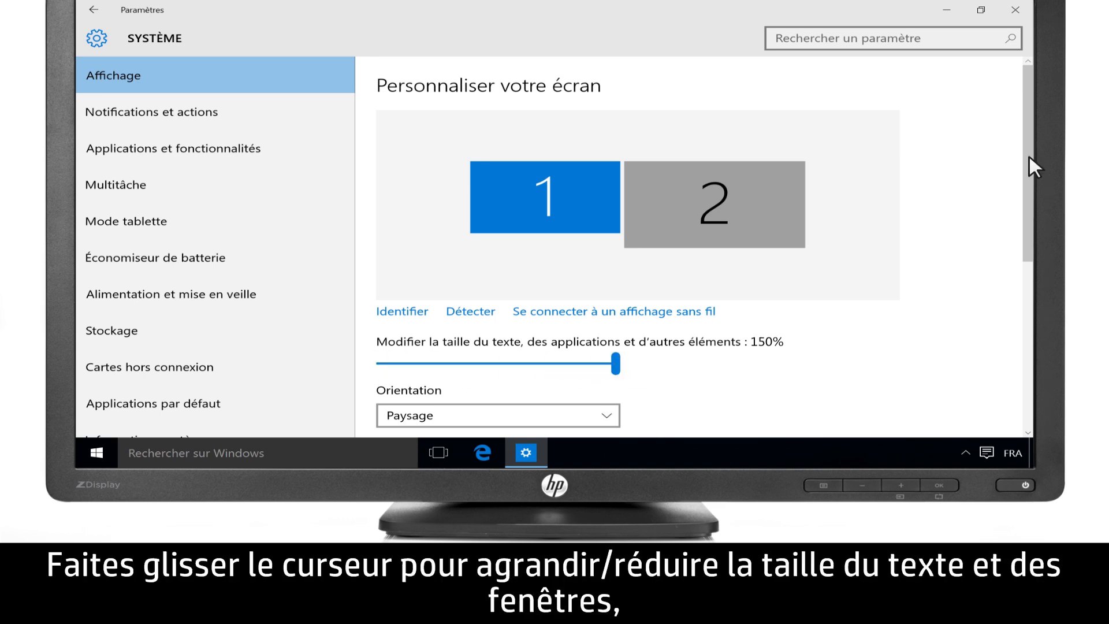
scroll(down, 3)
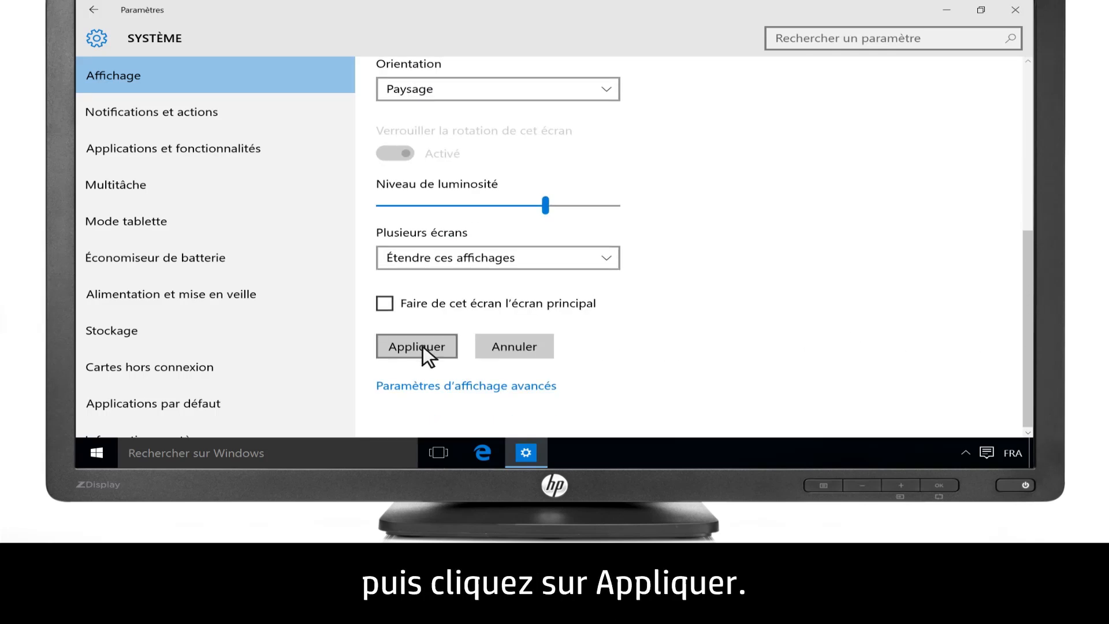
click(416, 347)
text(Modifier la résolution de l’écran)
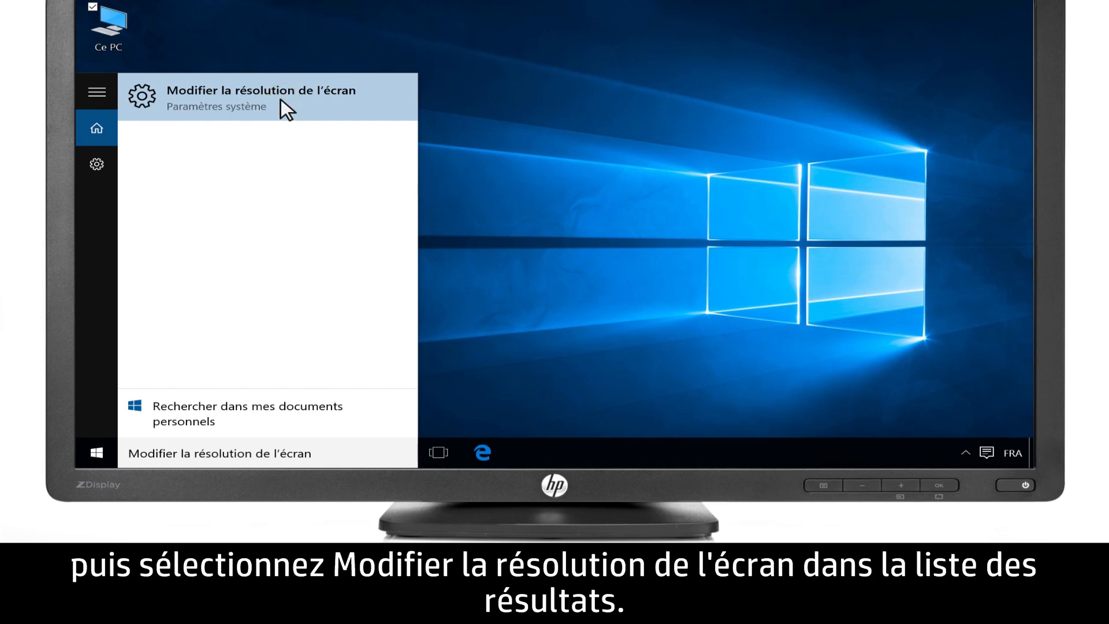
Step: Set the resolution to 1920 × 1080 in advanced display settings and keep the changes
click(248, 97)
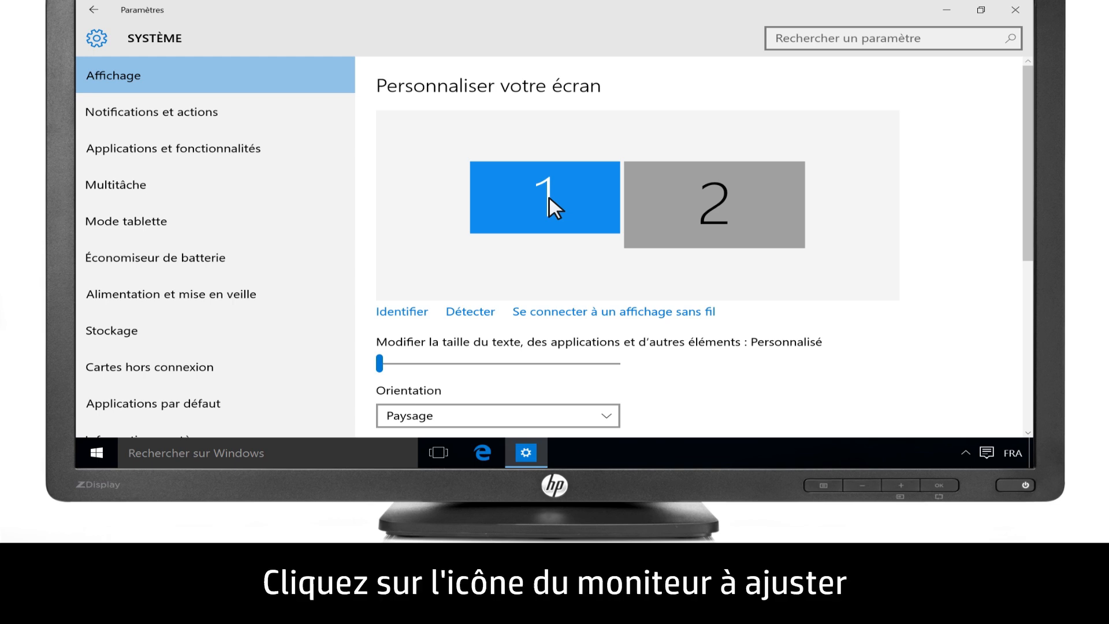
scroll(down, 3)
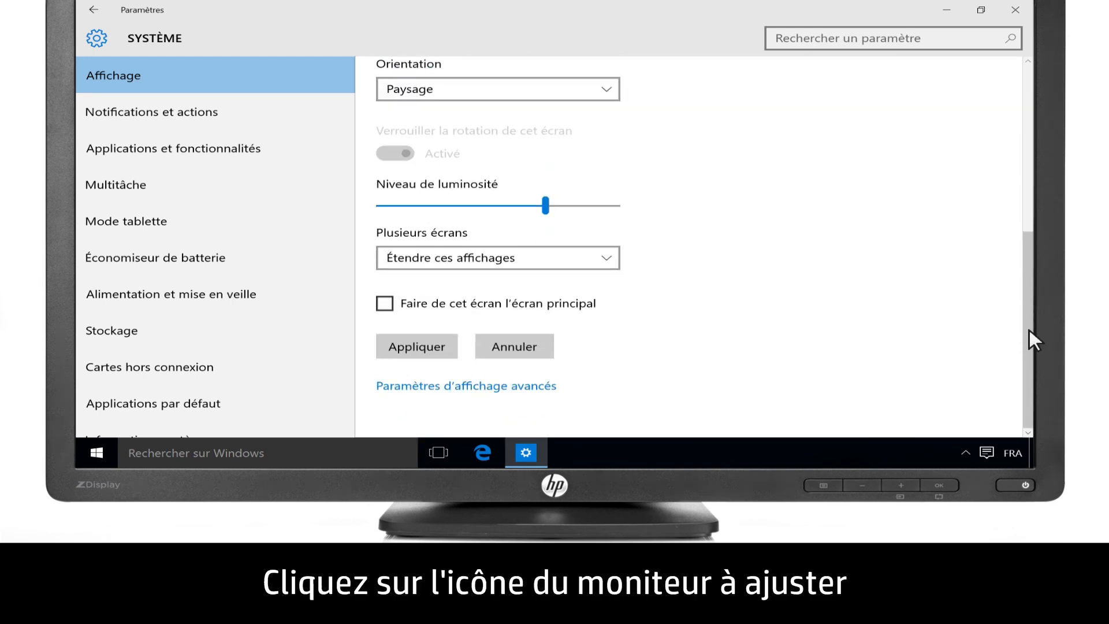
click(484, 385)
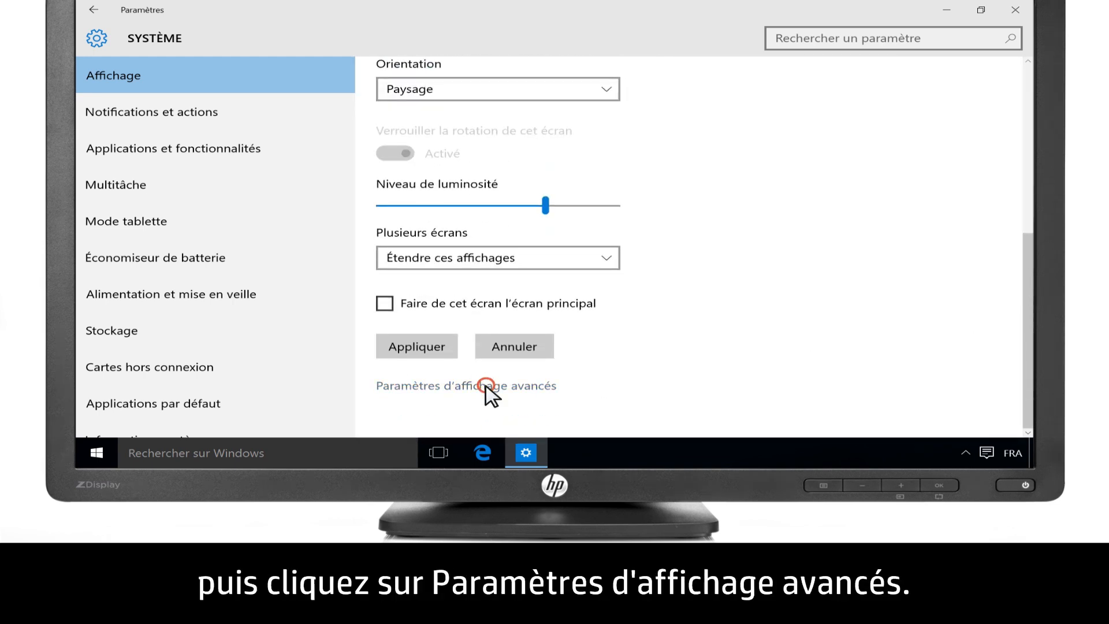
click(467, 385)
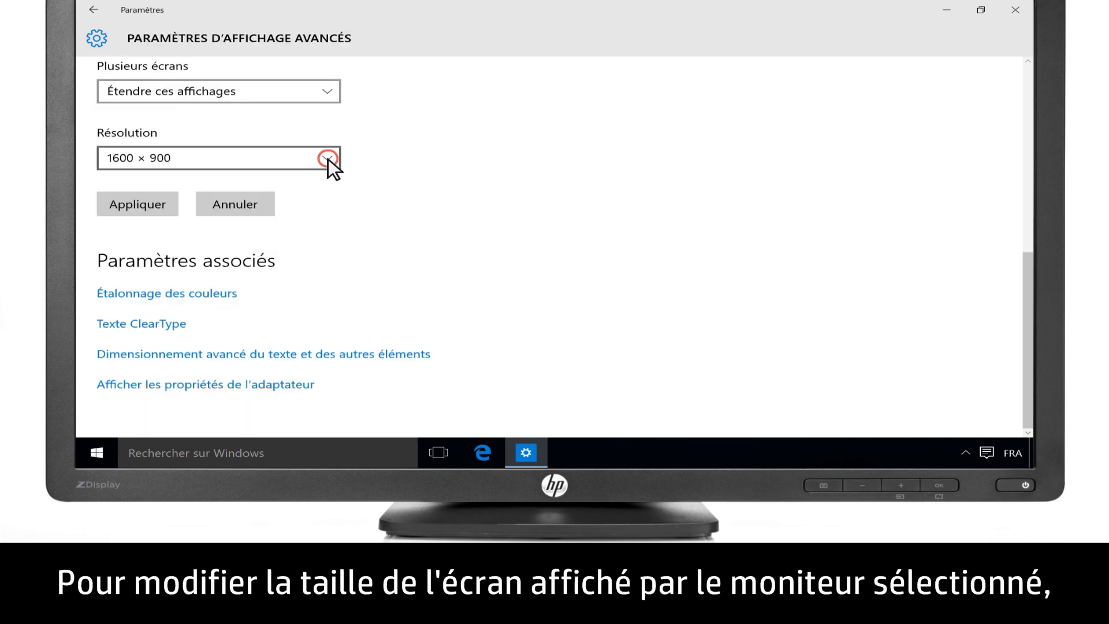
click(326, 157)
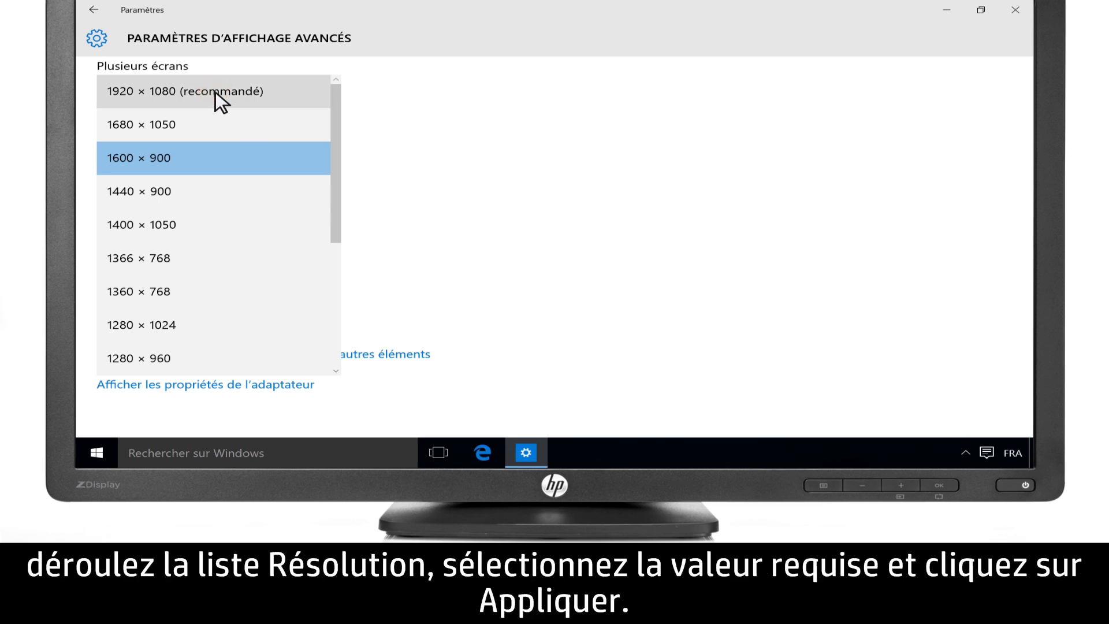
click(187, 91)
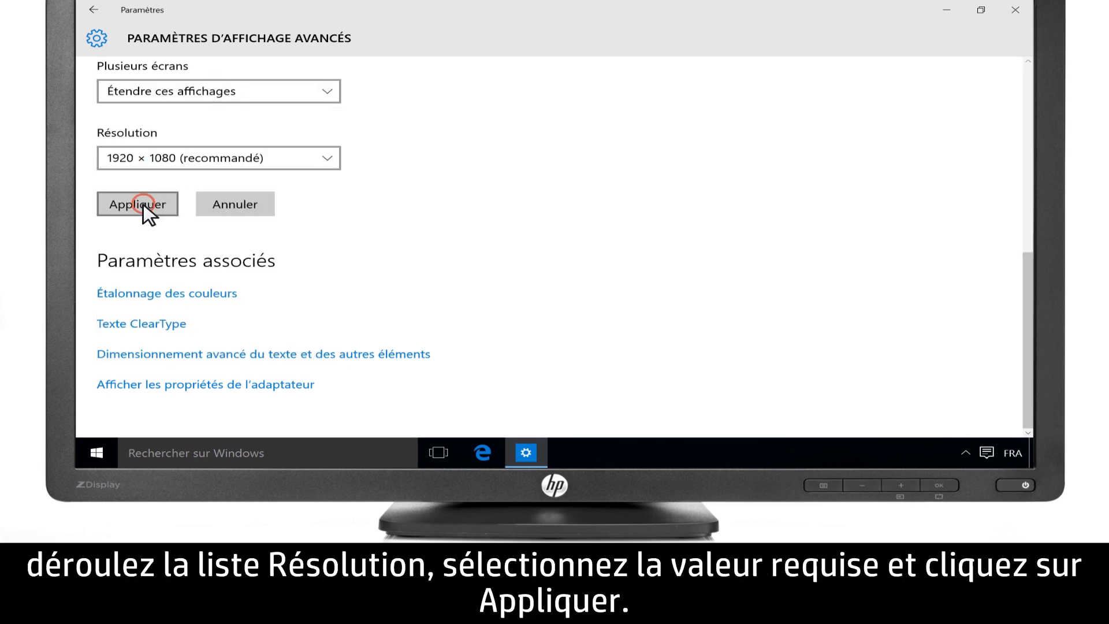
click(138, 204)
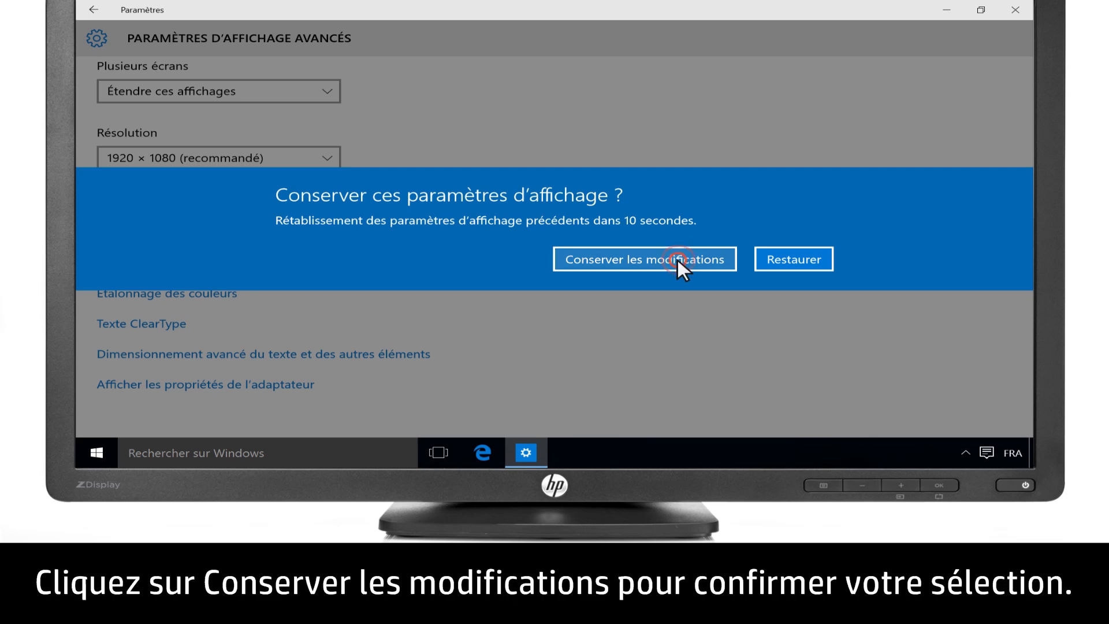
click(676, 262)
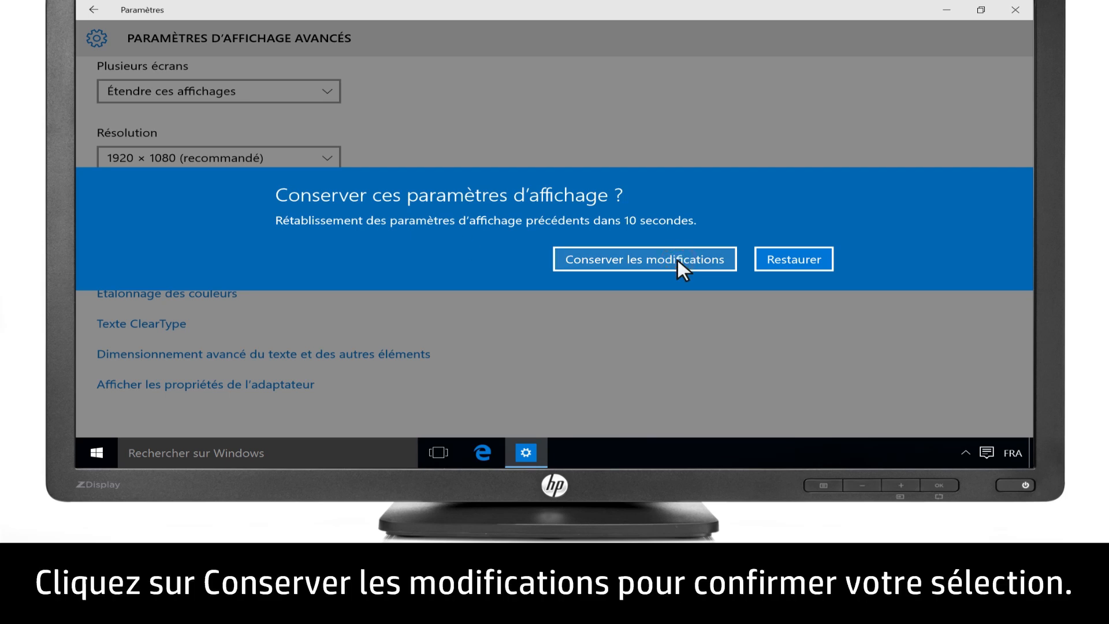
click(643, 258)
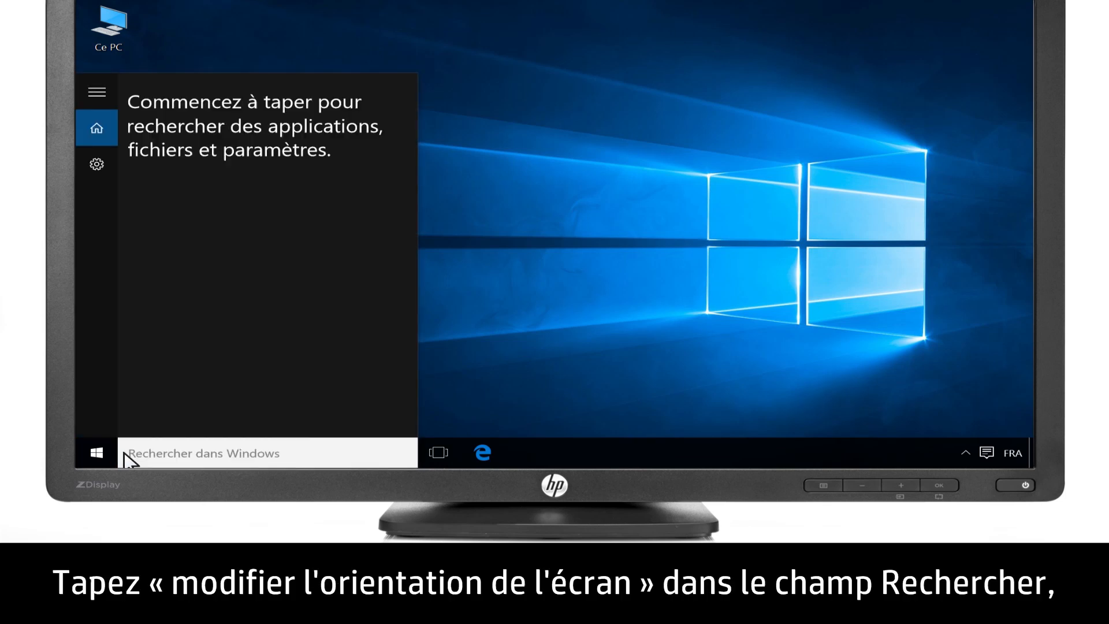
Step: Search 'modifier l'orientation de l'écran' and apply Portrait orientation to the display
text(modifier l'orientation de l'écran)
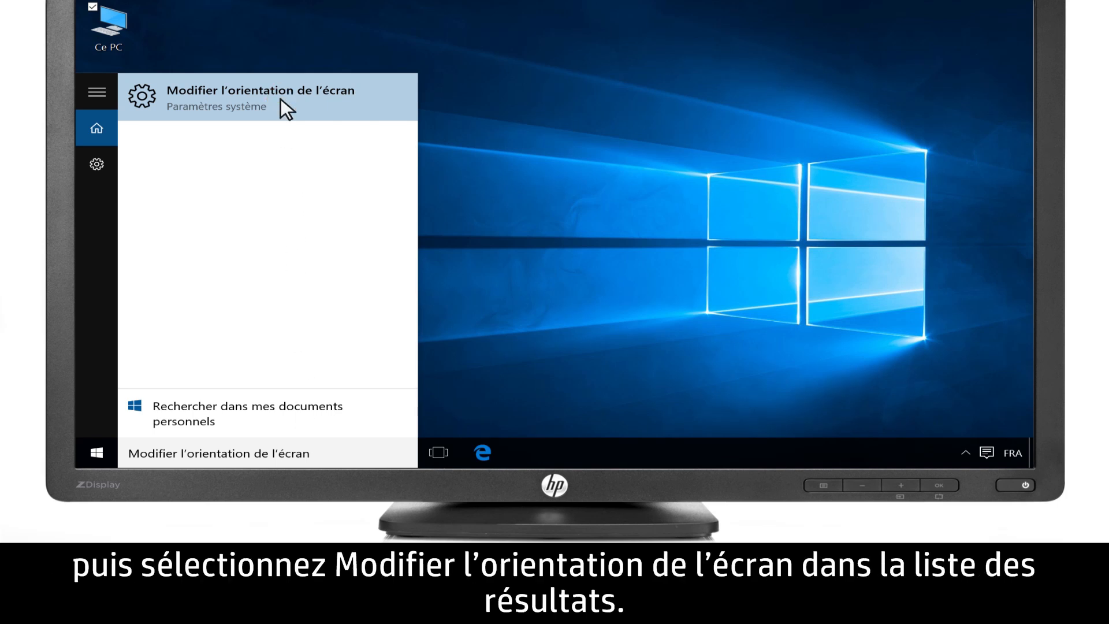
click(267, 96)
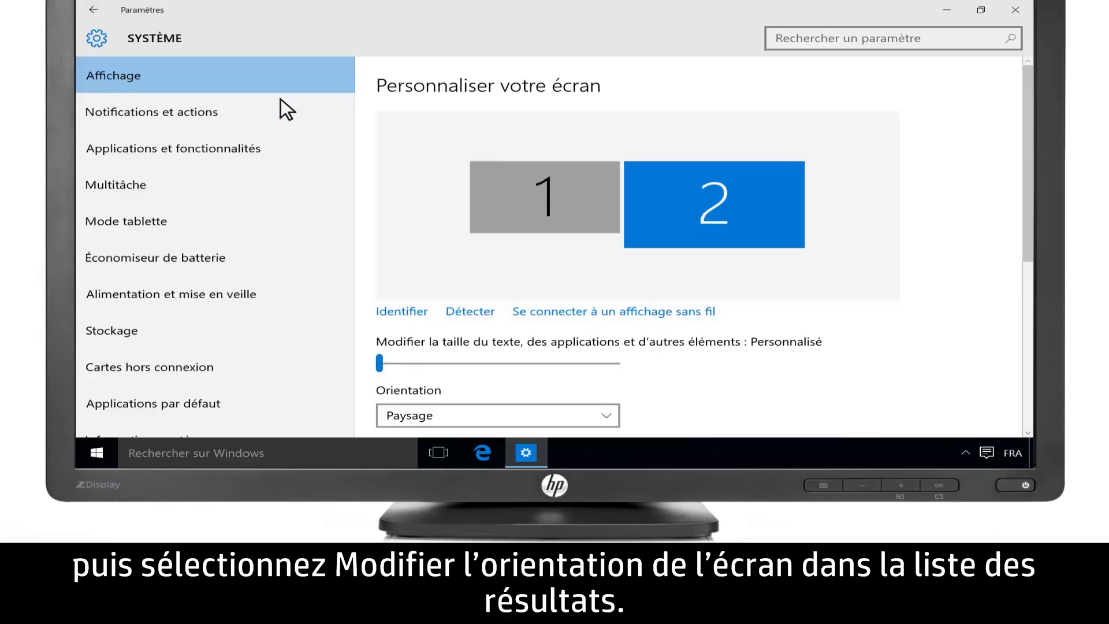
scroll(down, 3)
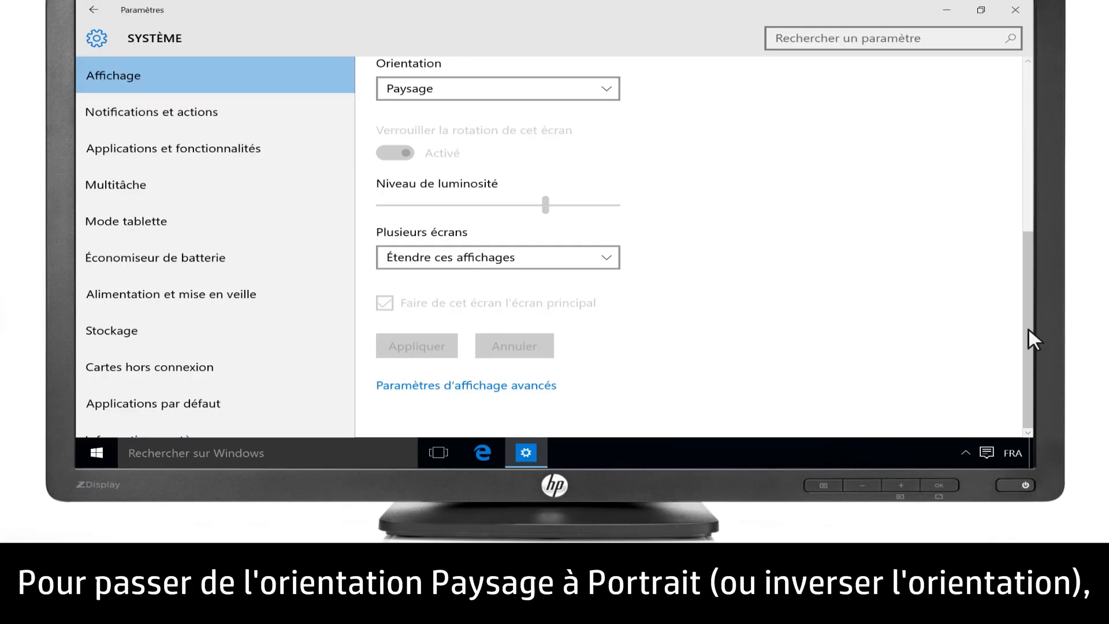
mouse_move(608, 88)
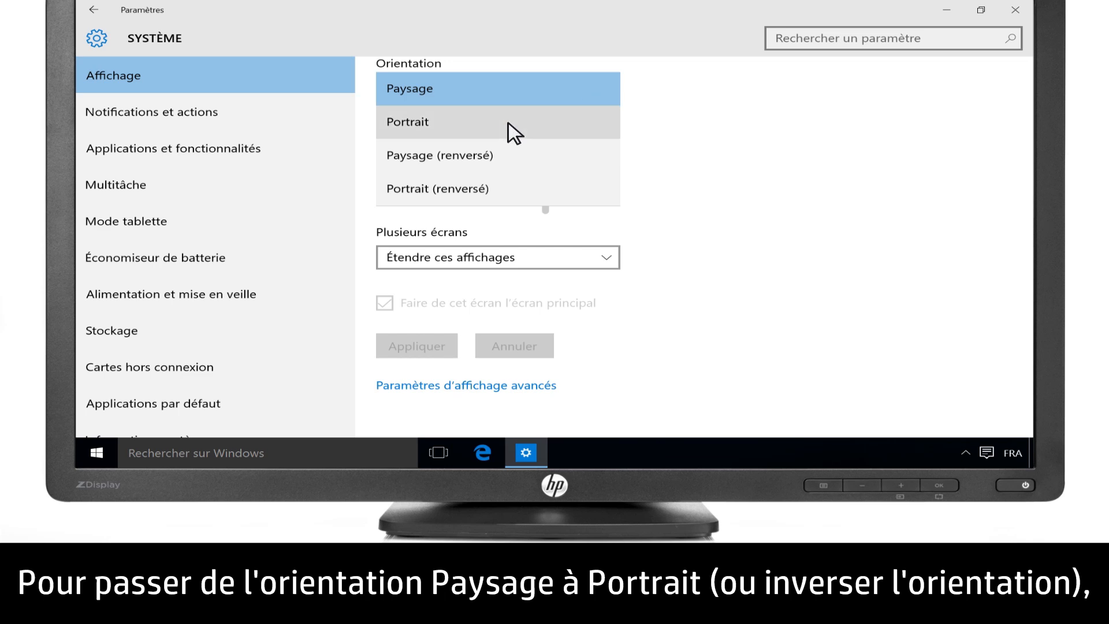
click(406, 120)
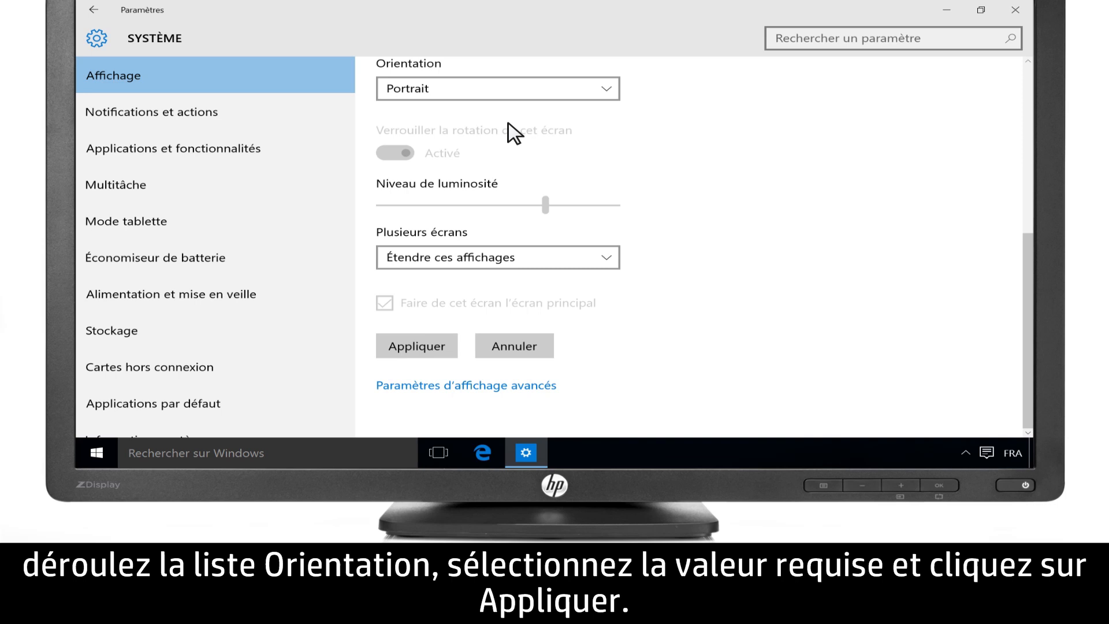
click(416, 346)
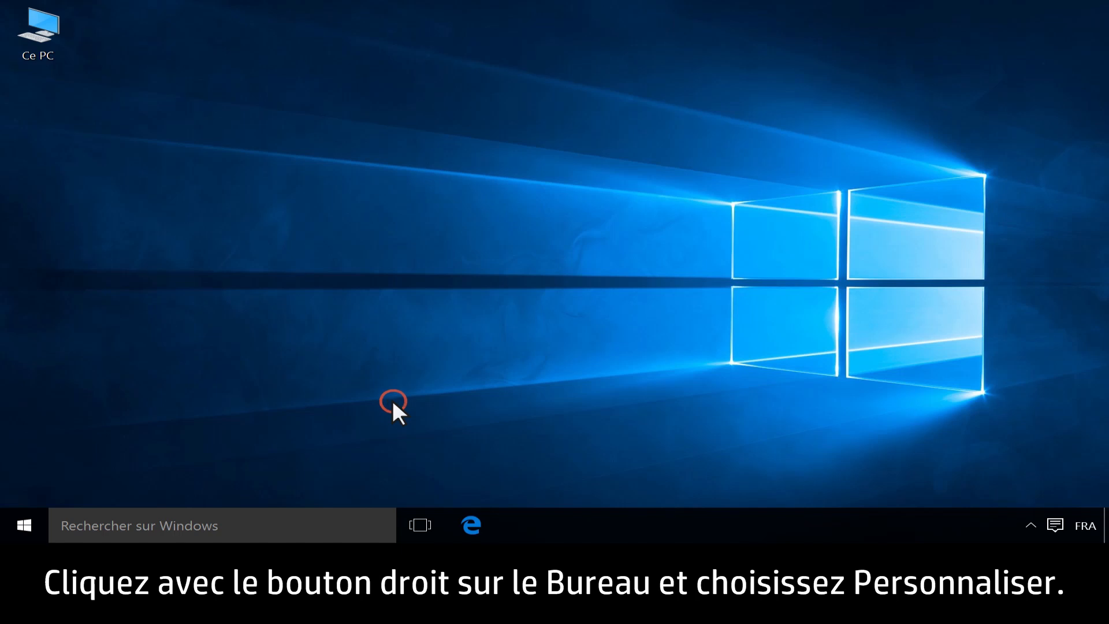
Step: Open Personnaliser from the desktop menu and scroll the Arrière-plan page to the picture choices
right_click(396, 412)
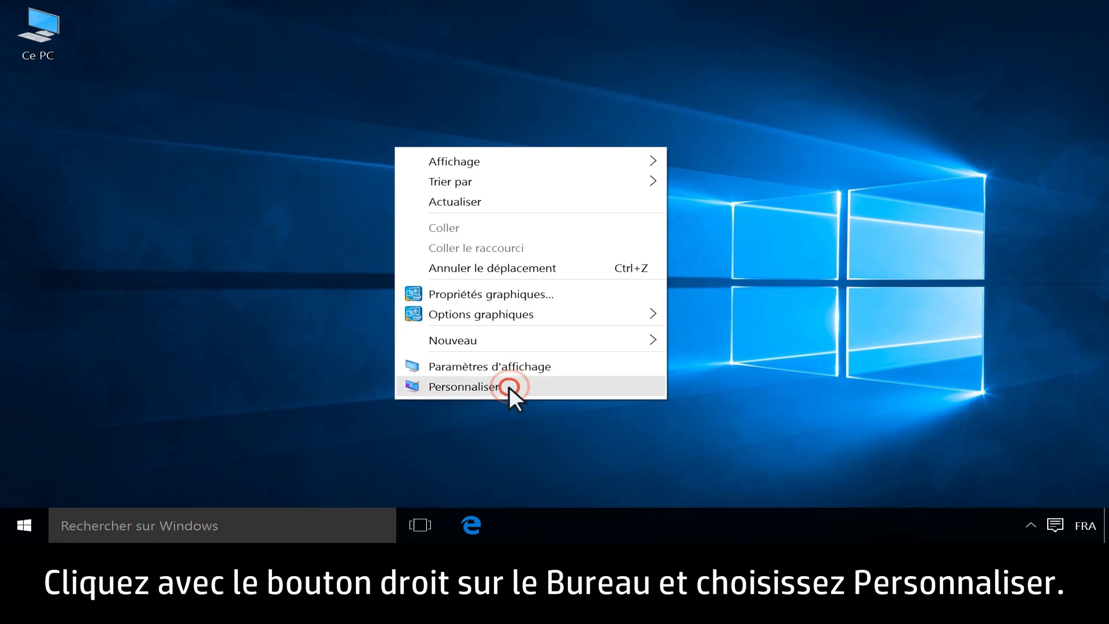
click(467, 387)
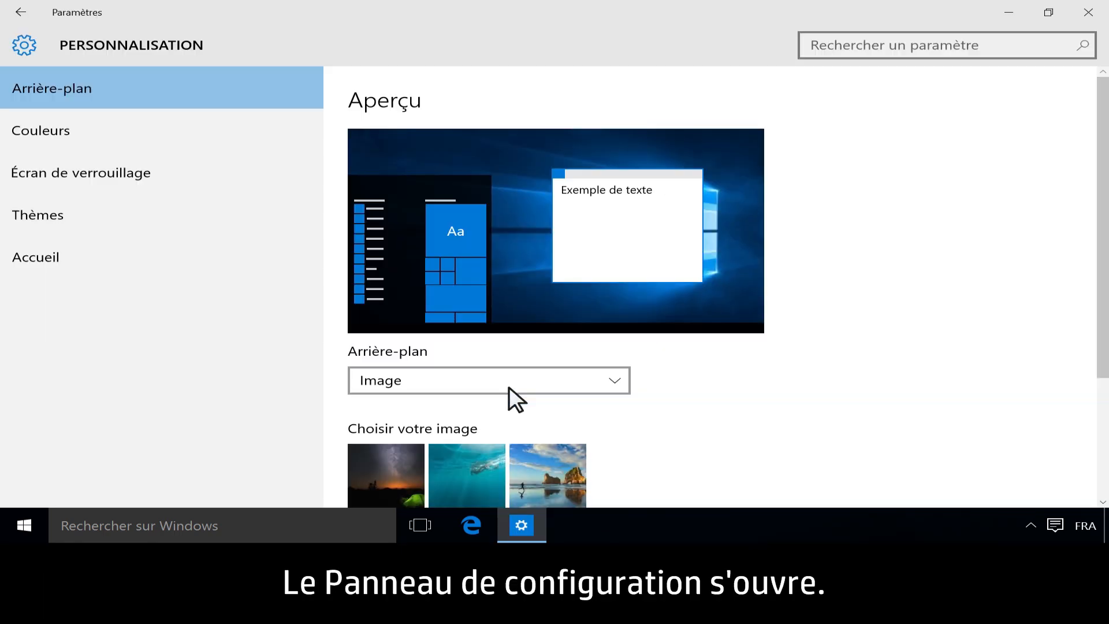
mouse_move(141, 99)
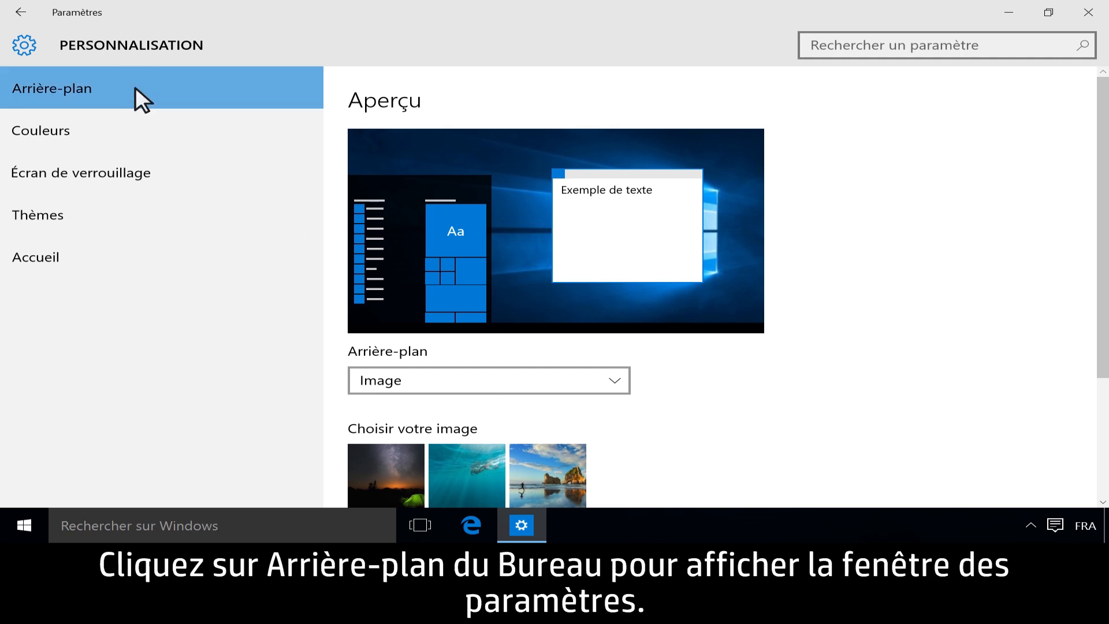
mouse_move(697, 177)
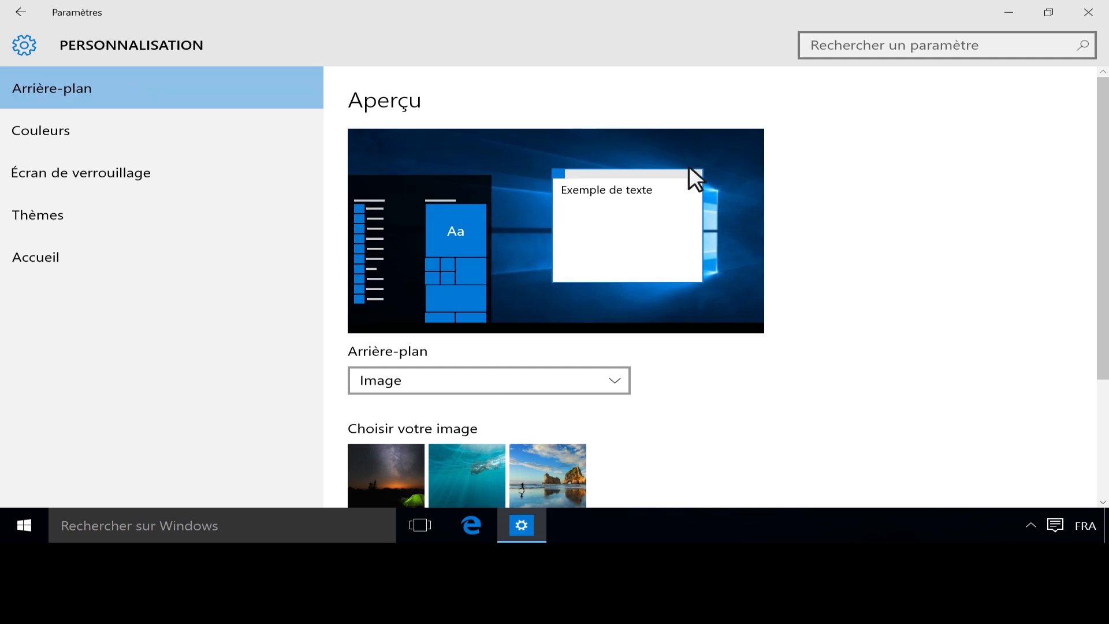
scroll(down, 3)
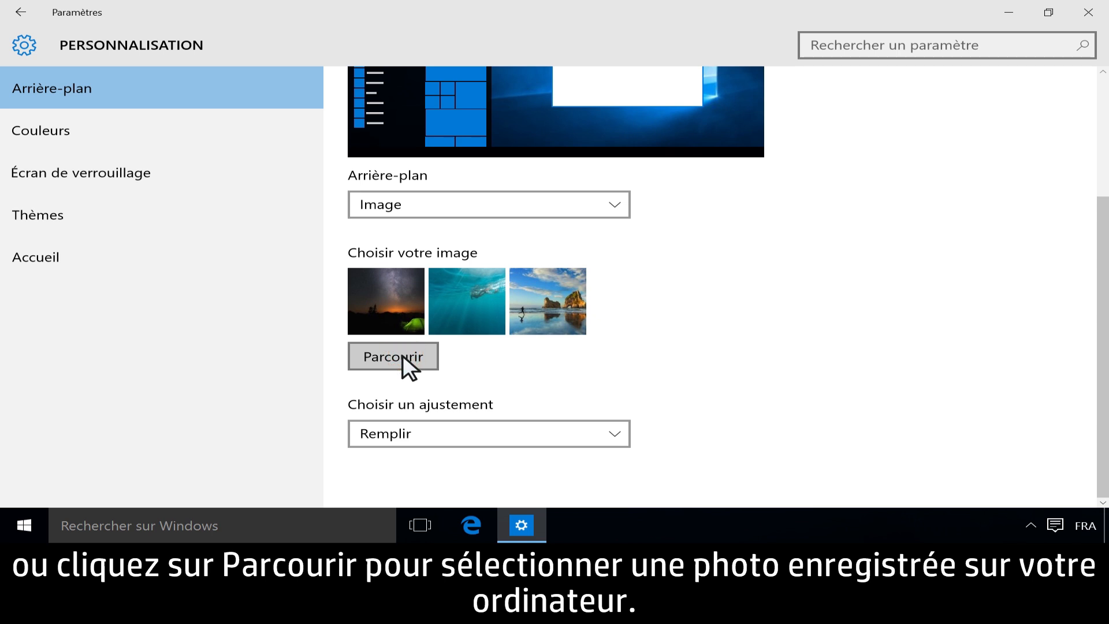
Step: Browse with all image types shown and choose img0.jpg as the desktop background
click(393, 356)
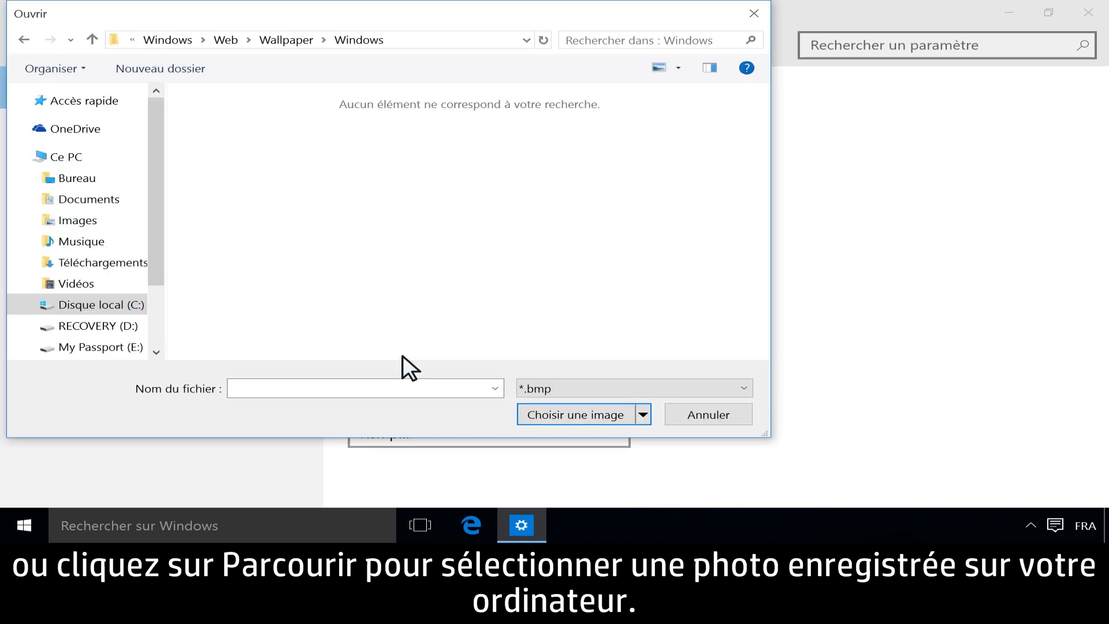
click(633, 388)
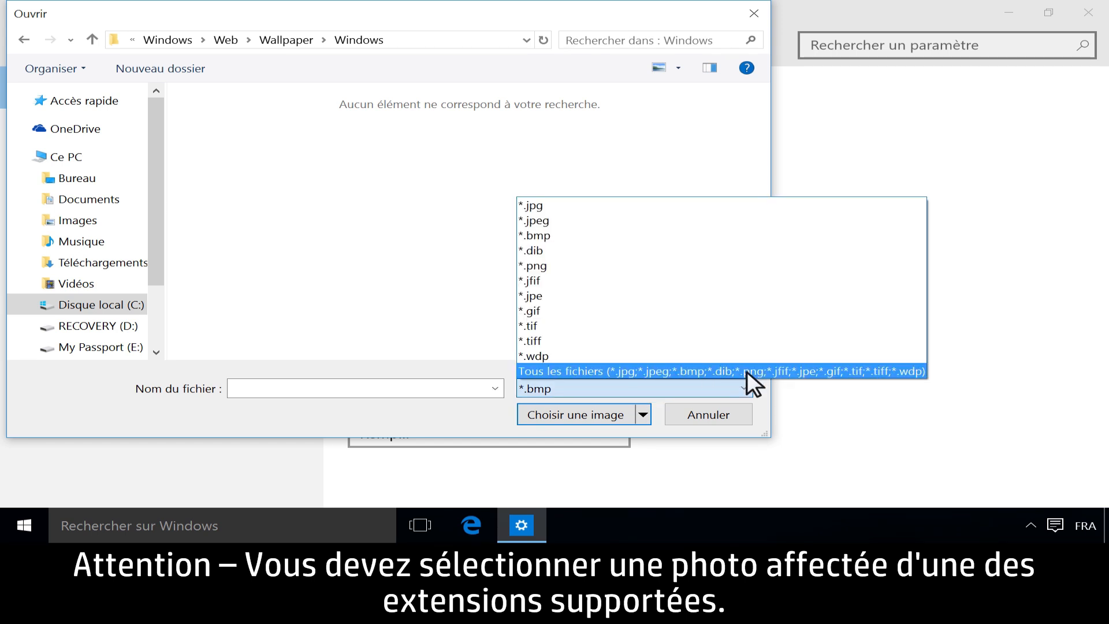
click(718, 371)
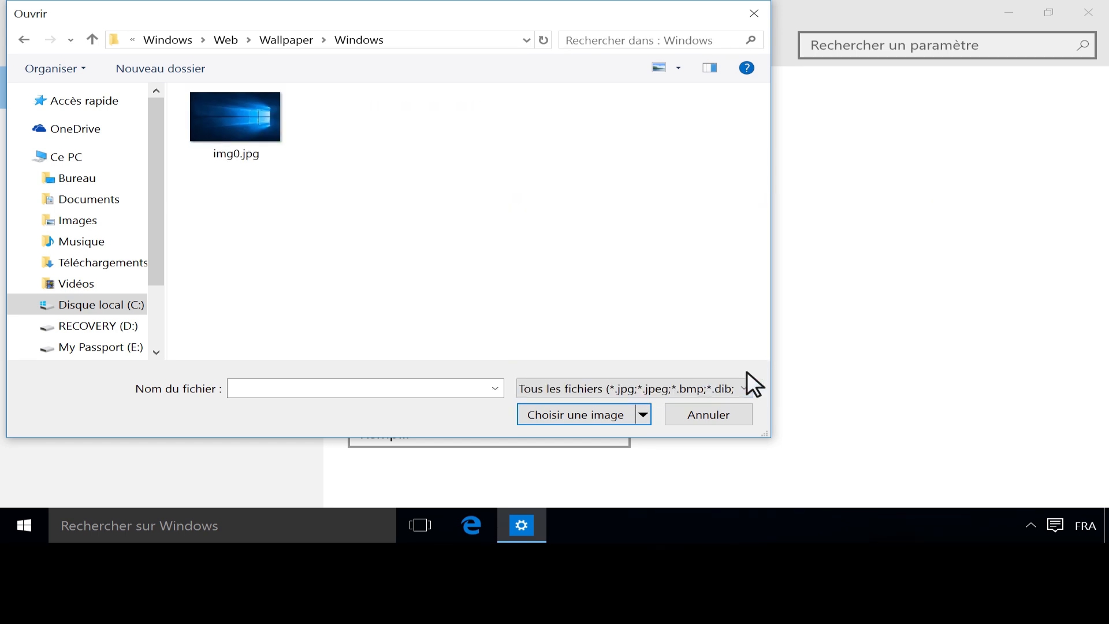
click(235, 115)
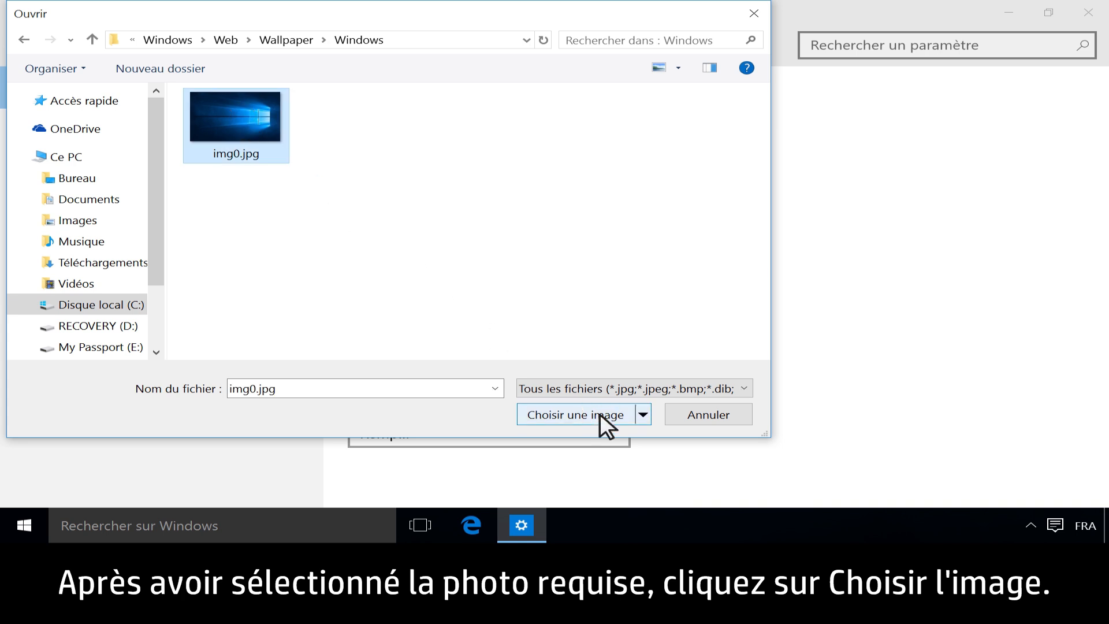
click(572, 414)
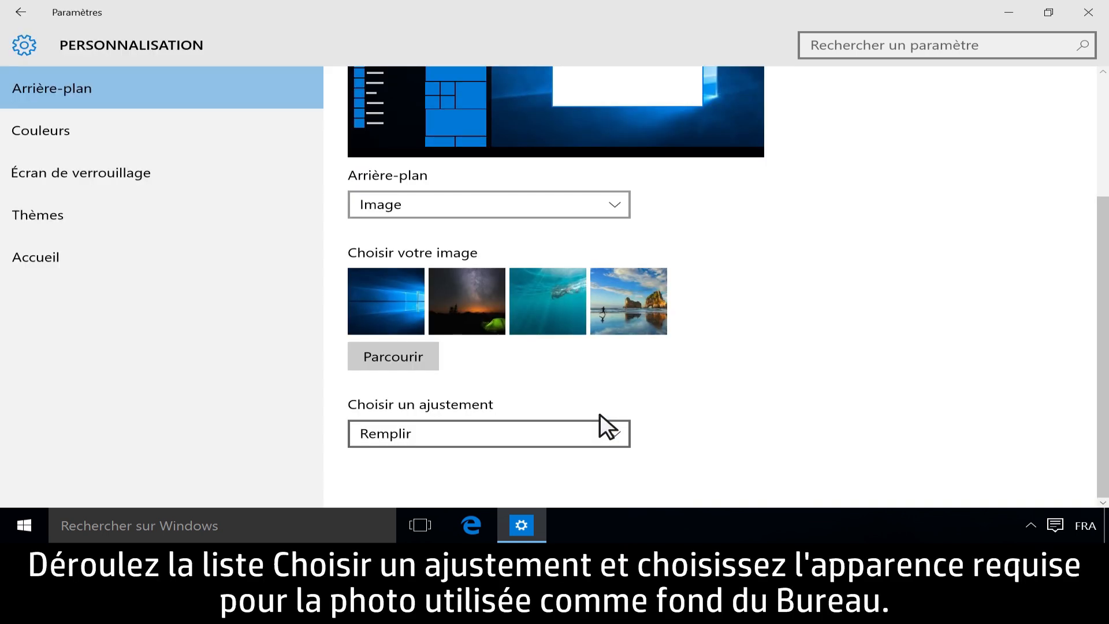
Step: Pick a fit style from the 'Choisir un ajustement' list for the background picture
click(615, 434)
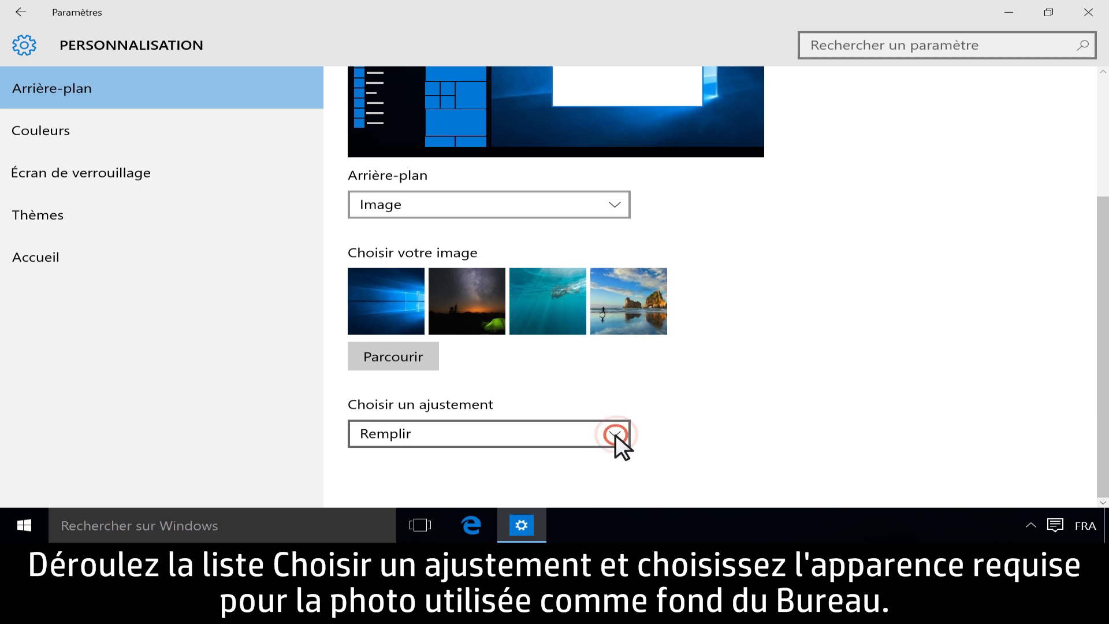
click(614, 433)
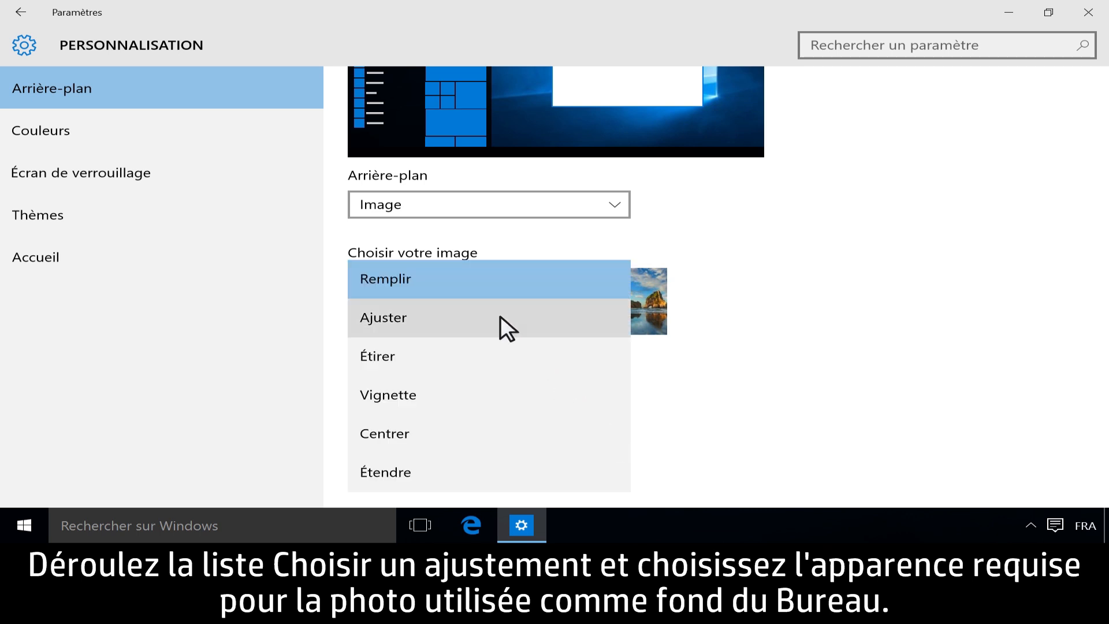
click(383, 317)
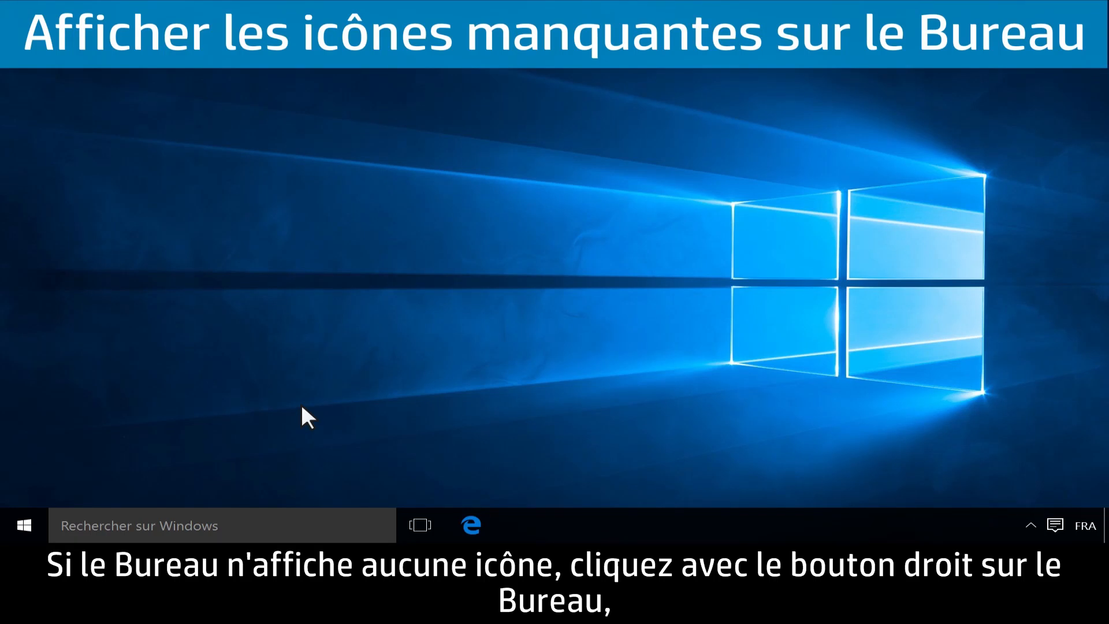
Step: Turn on 'Afficher les éléments du Bureau' under the desktop Affichage menu
right_click(306, 418)
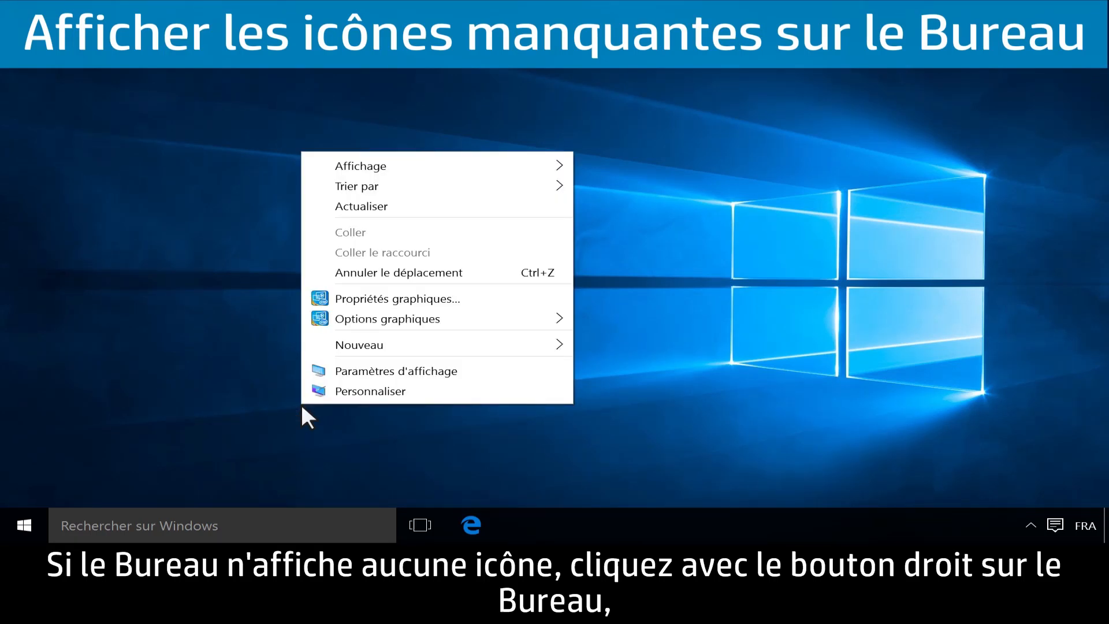
click(360, 166)
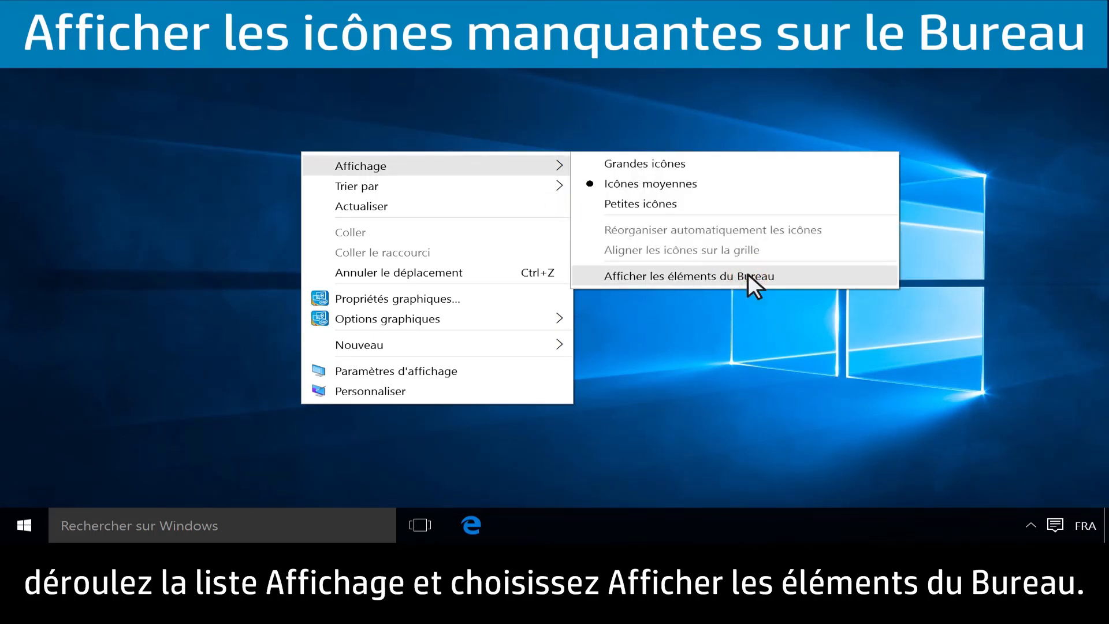
click(689, 276)
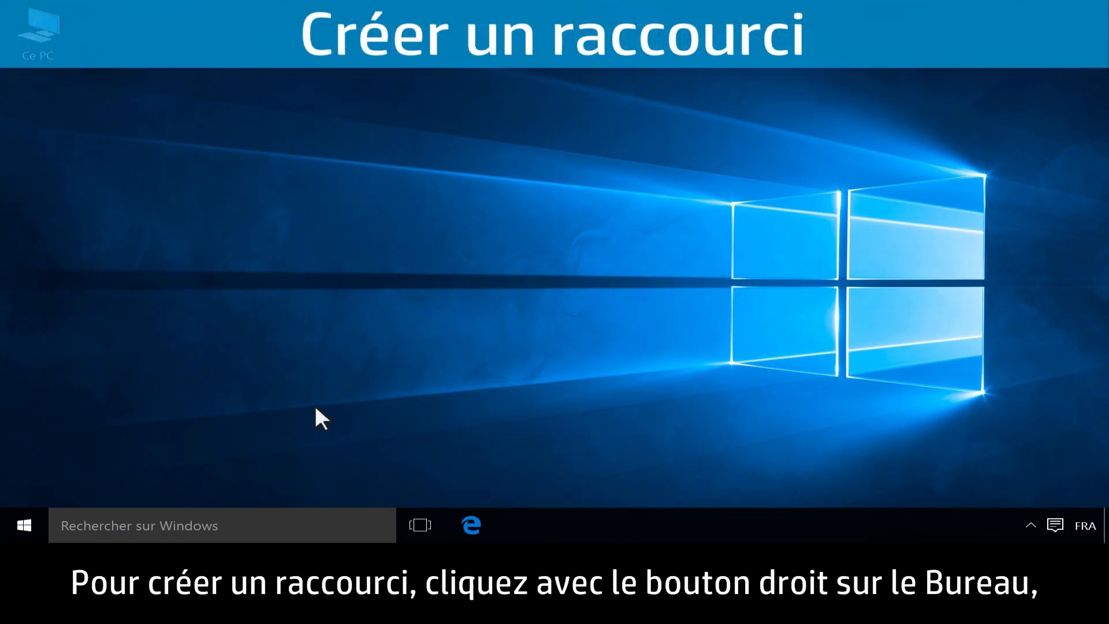
Step: Create a desktop shortcut named Musique targeting the Music folder
right_click(319, 418)
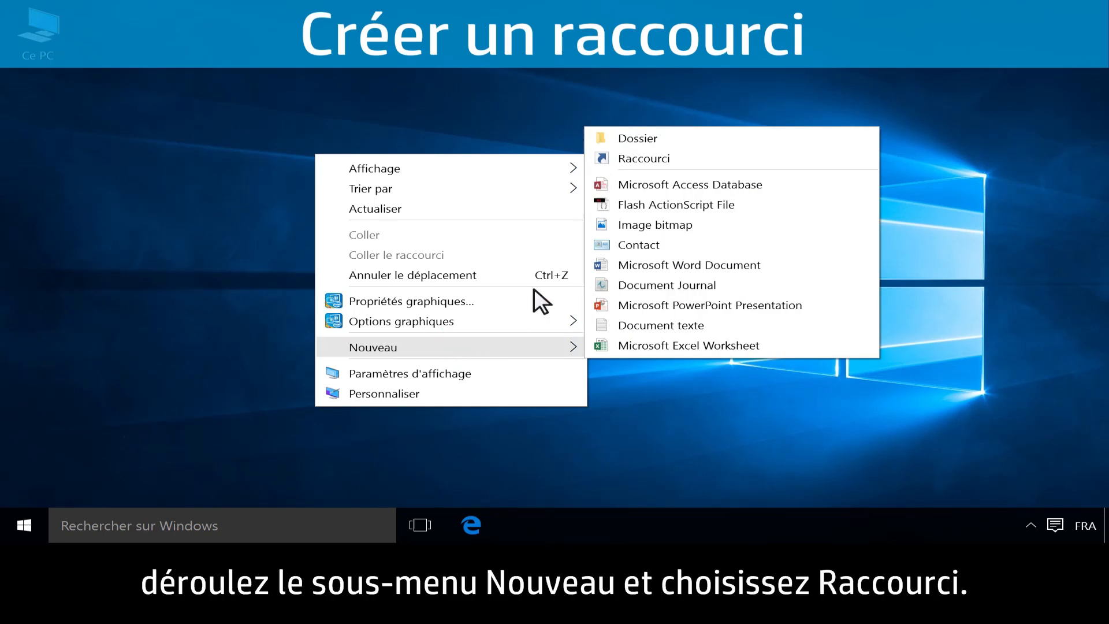
click(643, 157)
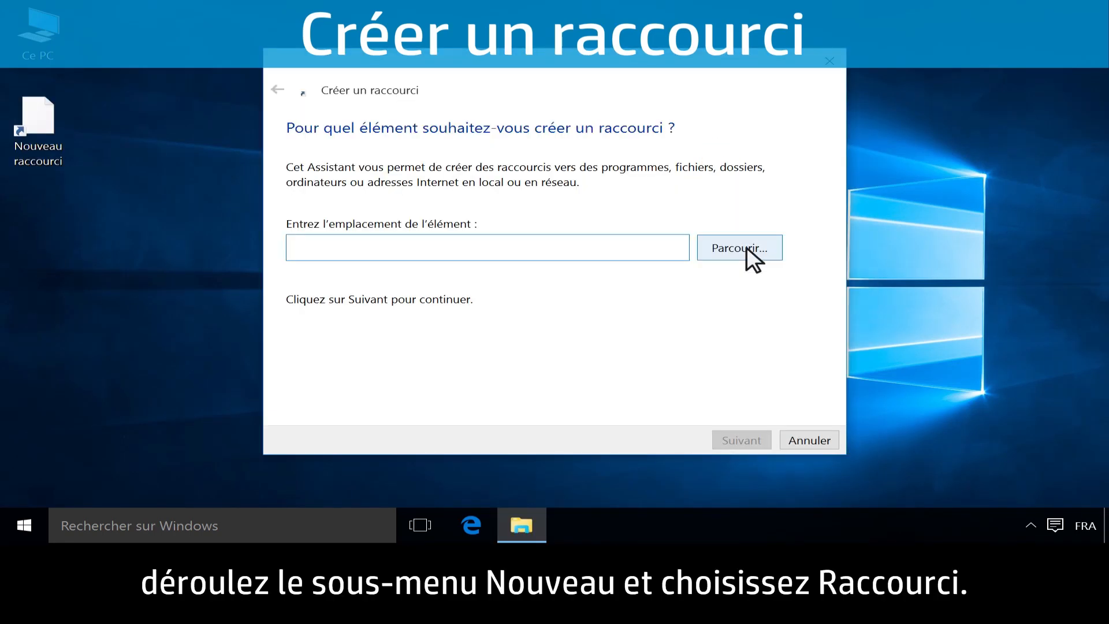
click(738, 248)
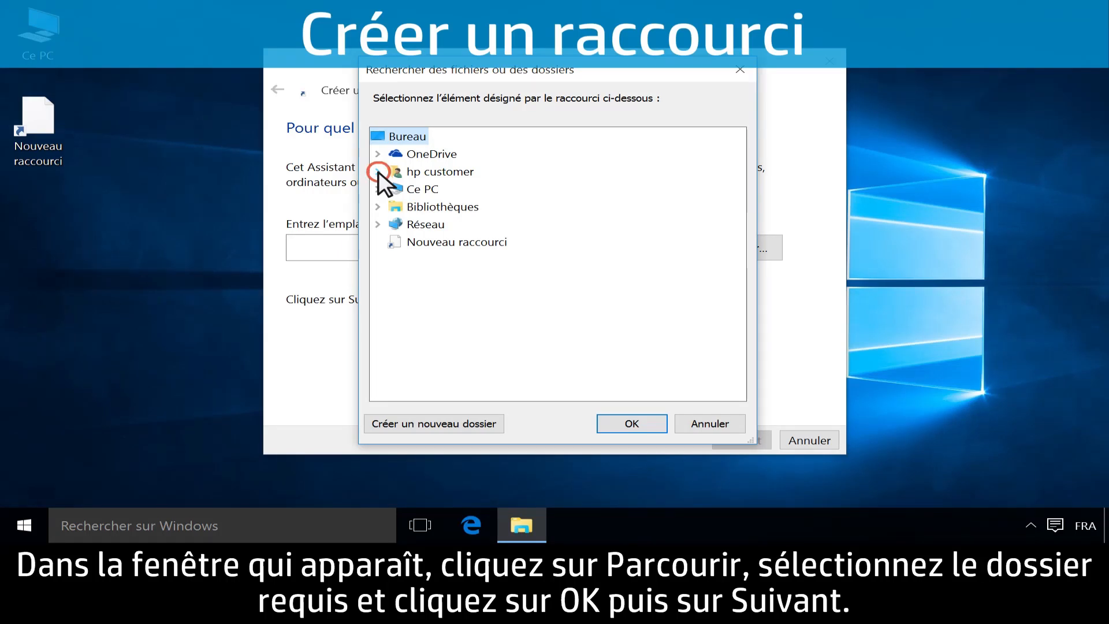
click(378, 171)
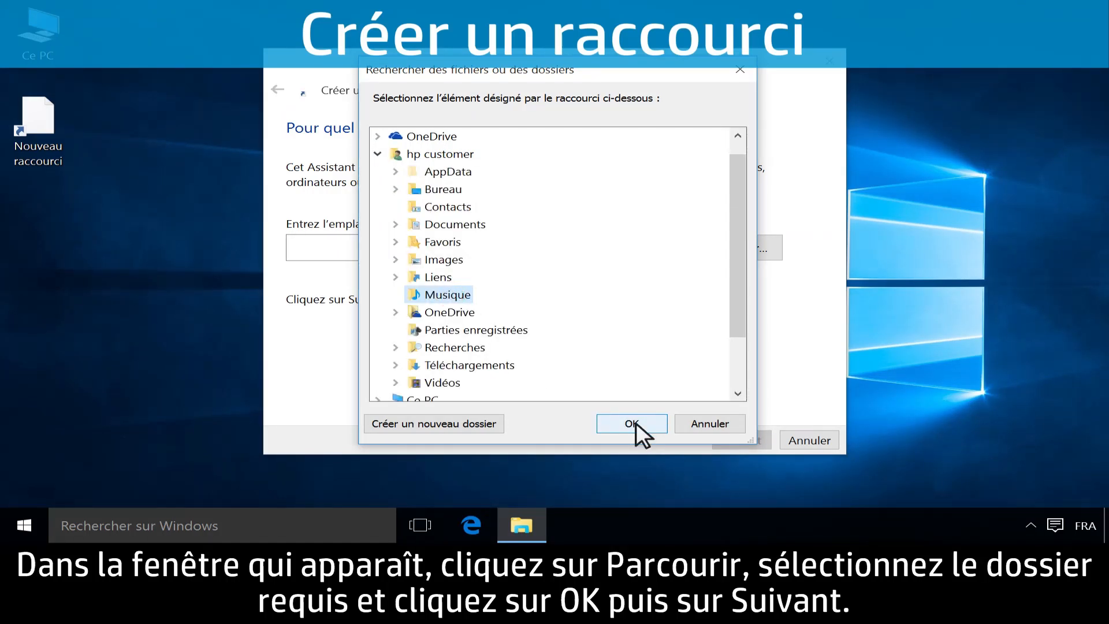
click(631, 423)
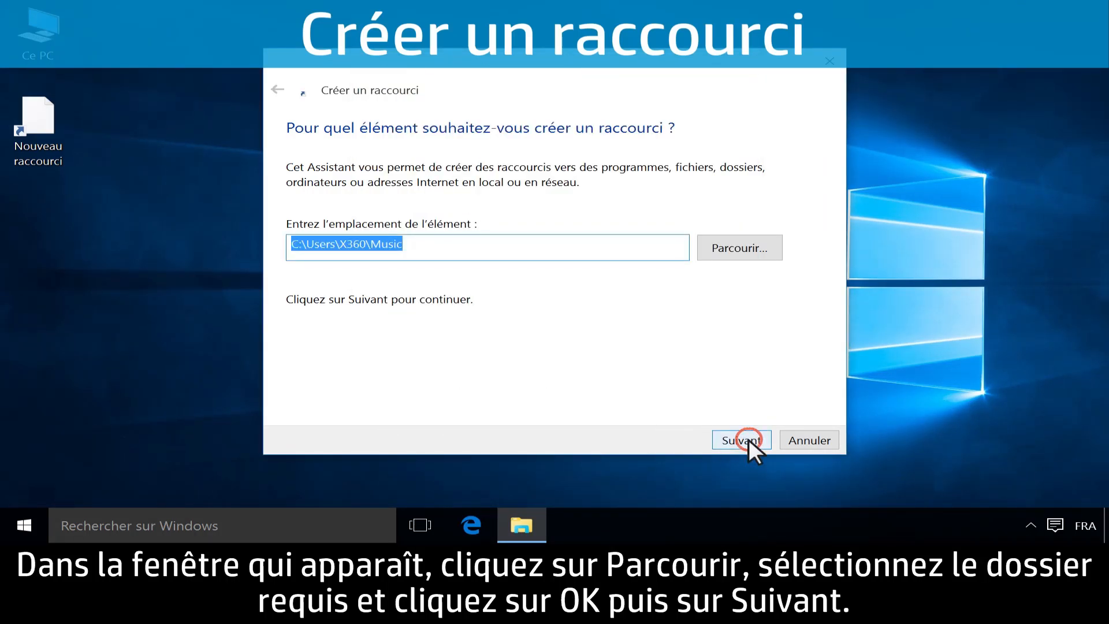
click(740, 439)
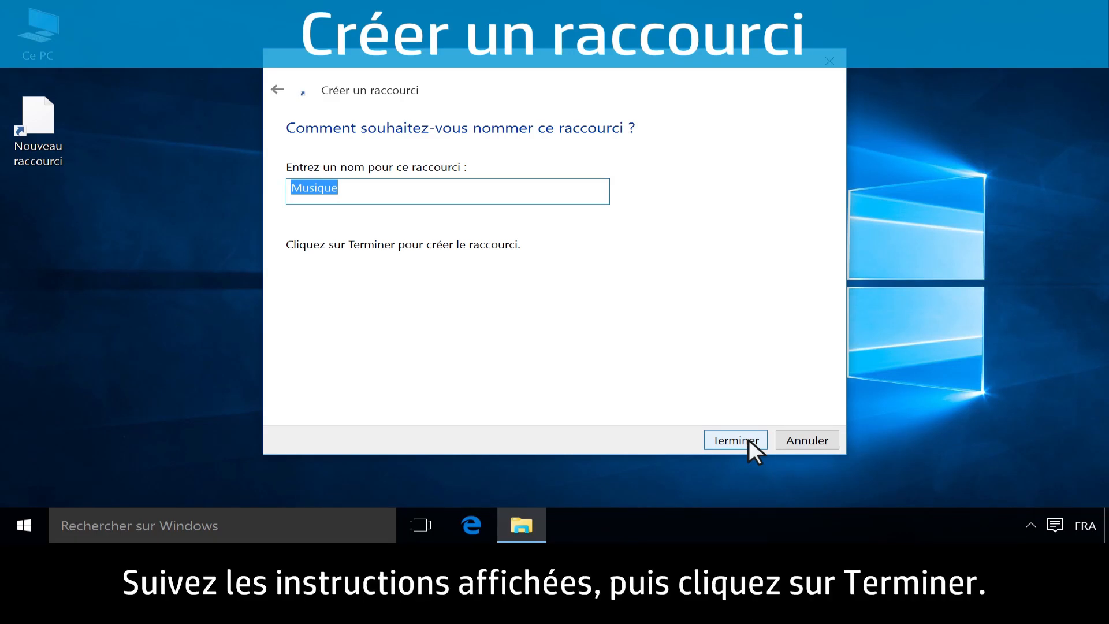
click(735, 439)
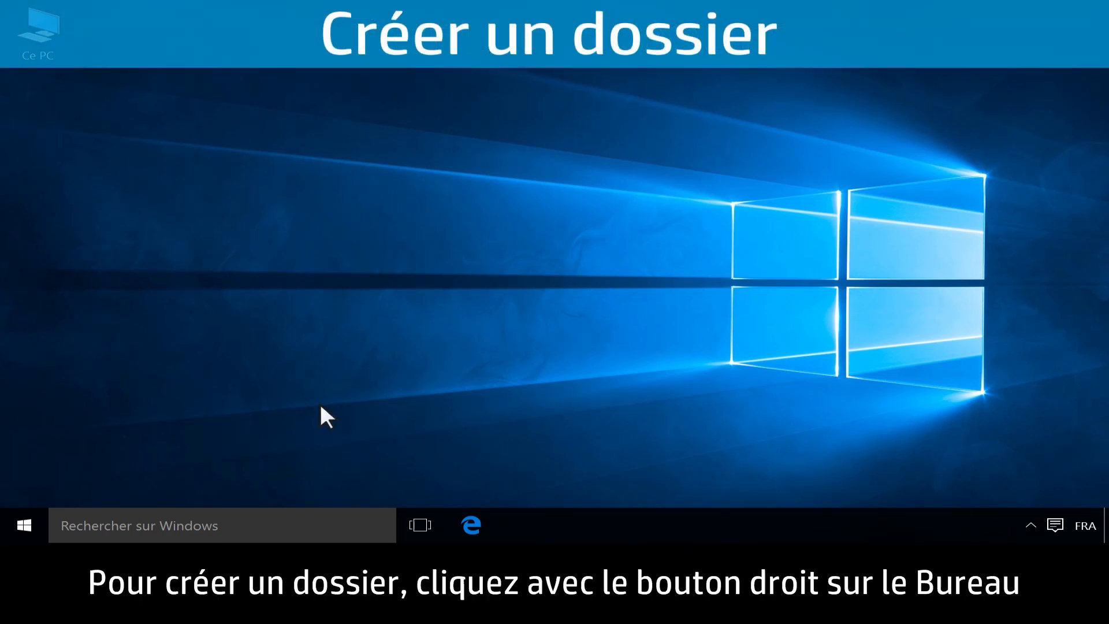
Step: Create a new desktop folder via Nouveau > Dossier
right_click(326, 416)
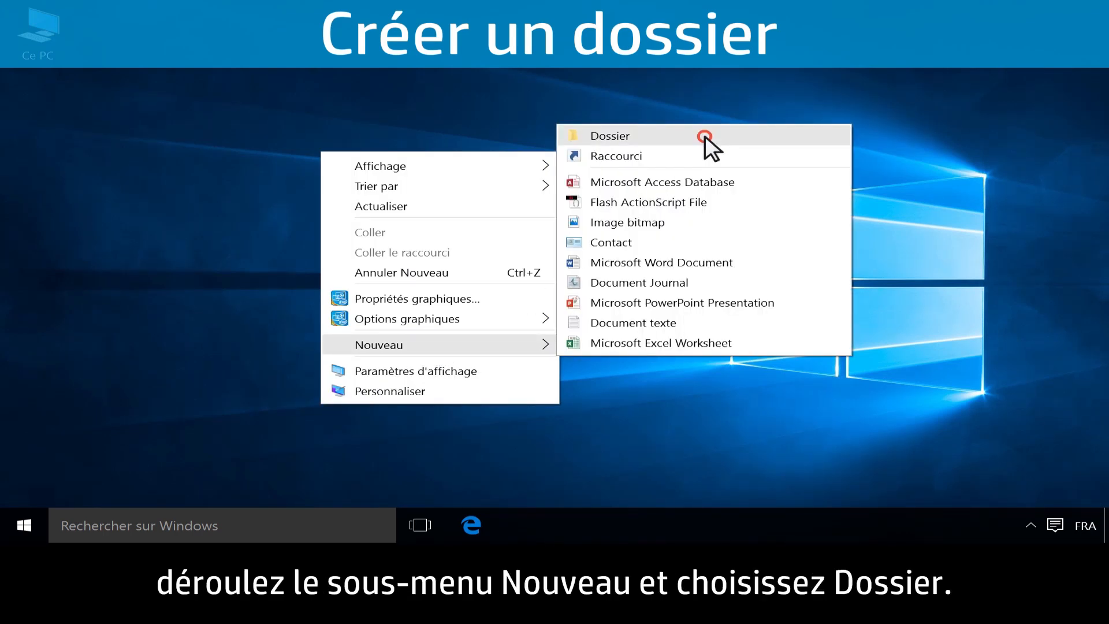
click(610, 135)
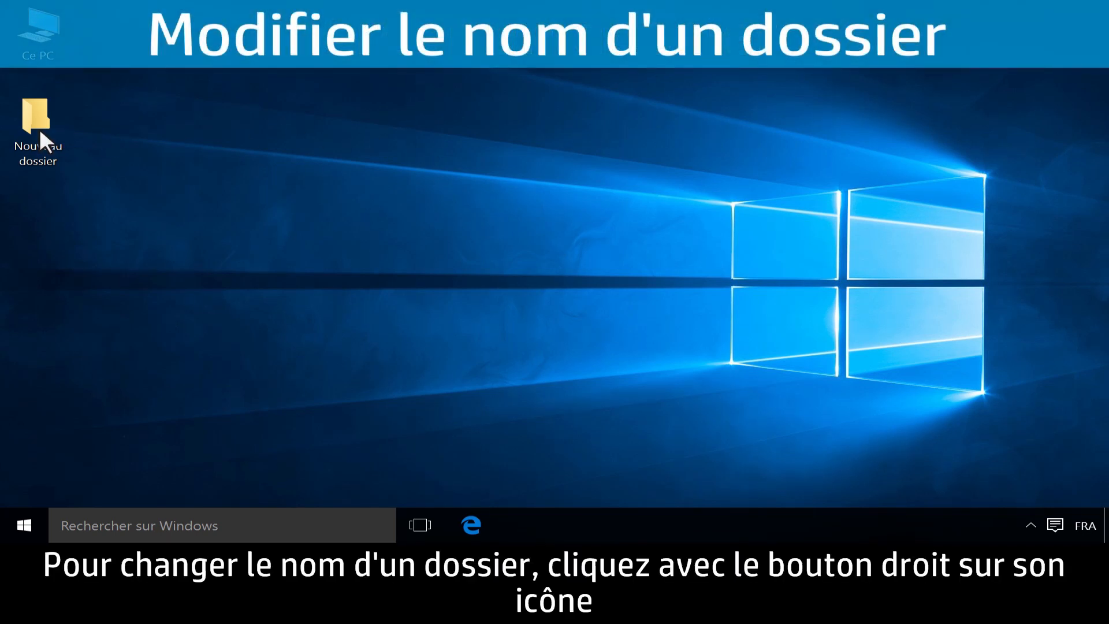
Step: Rename the Nouveau dossier folder to 'My folder'
right_click(39, 120)
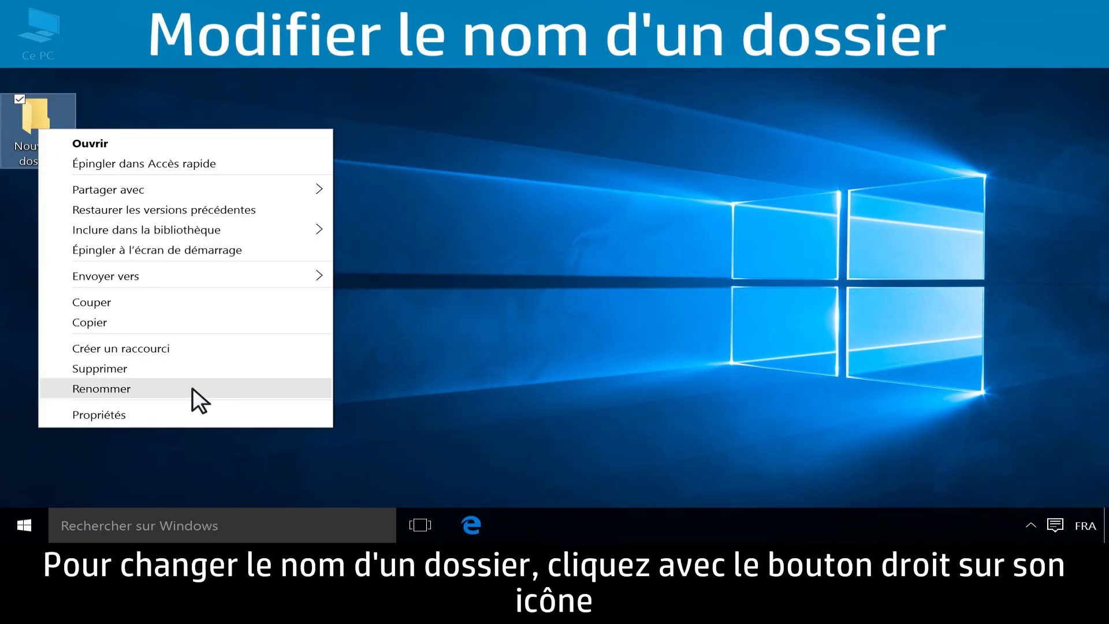
click(101, 388)
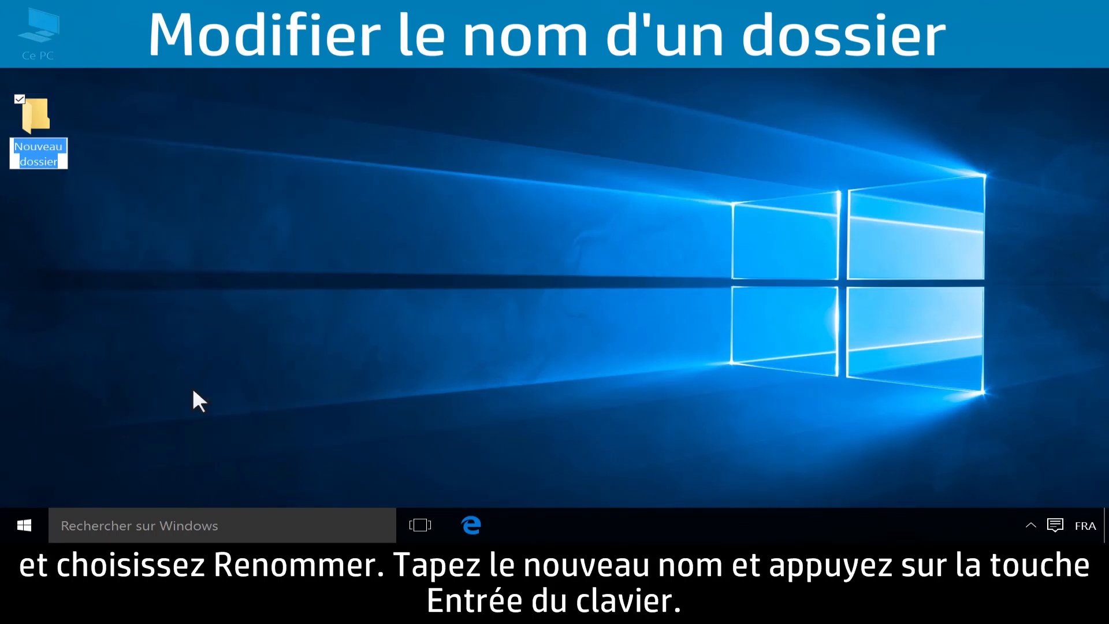
text(My folder)
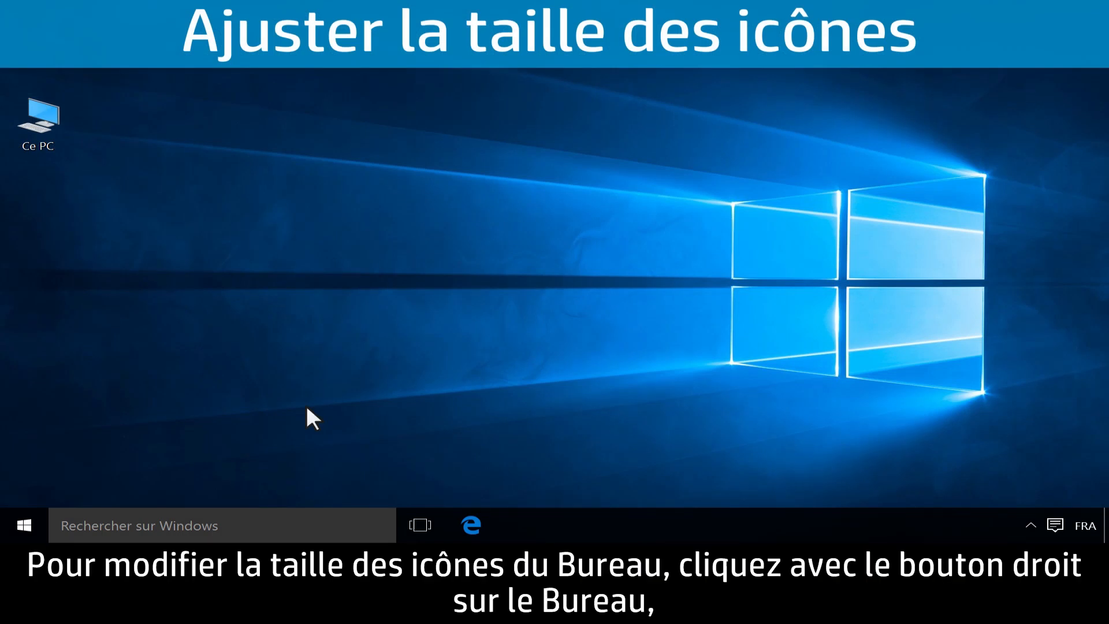
Step: Choose Grandes icônes from the desktop Affichage menu
right_click(312, 418)
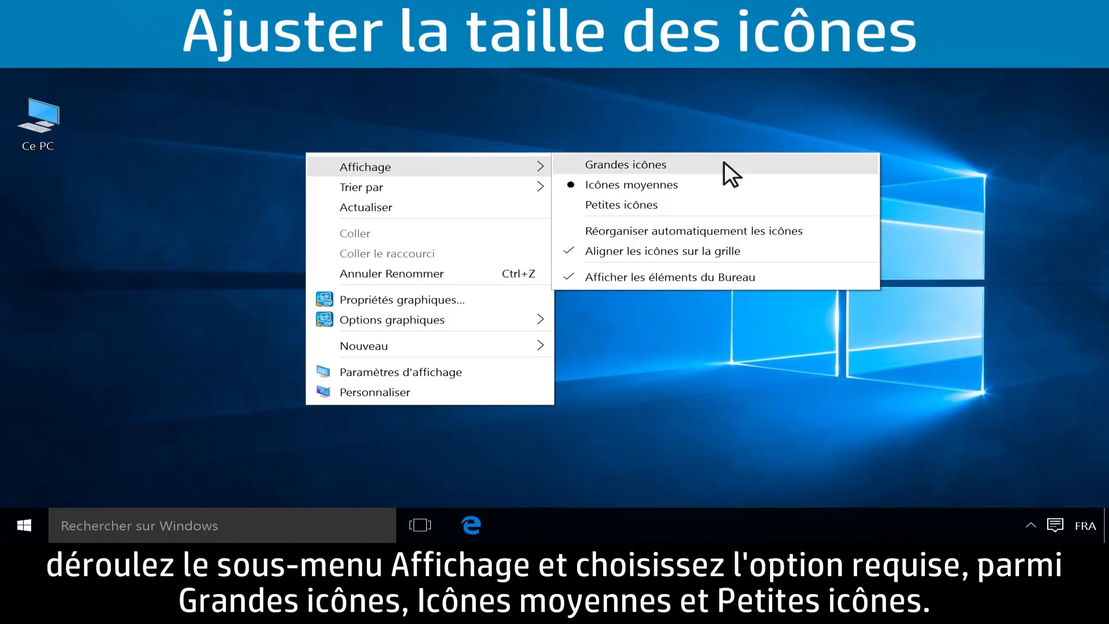
click(624, 164)
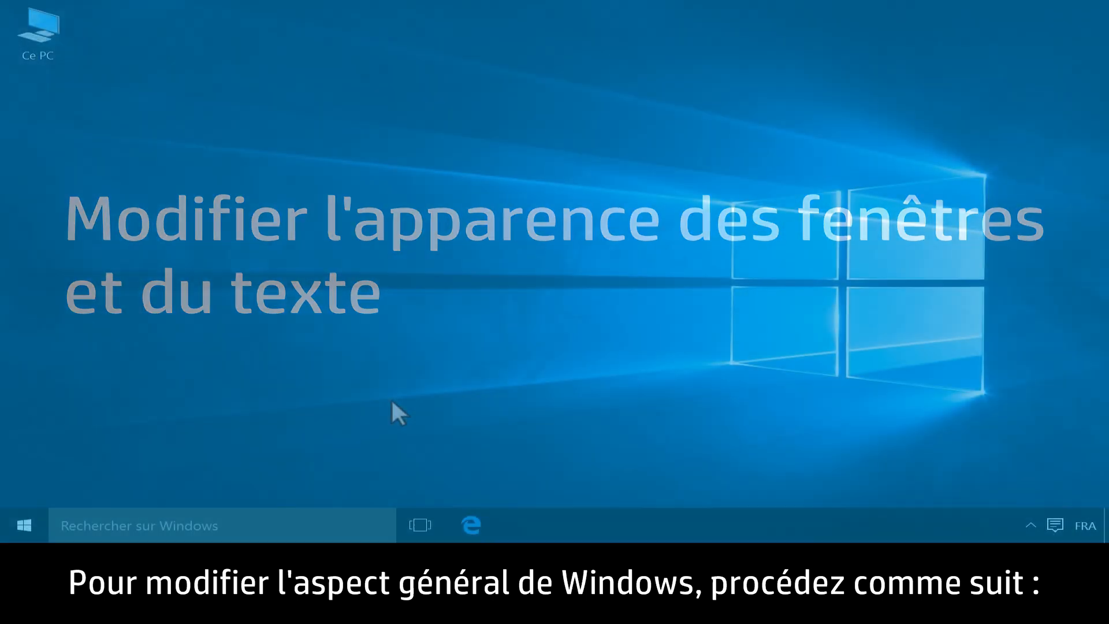
Step: Set the desktop background to the night-sky glowing-tent photo and close Personalisation settings
right_click(399, 412)
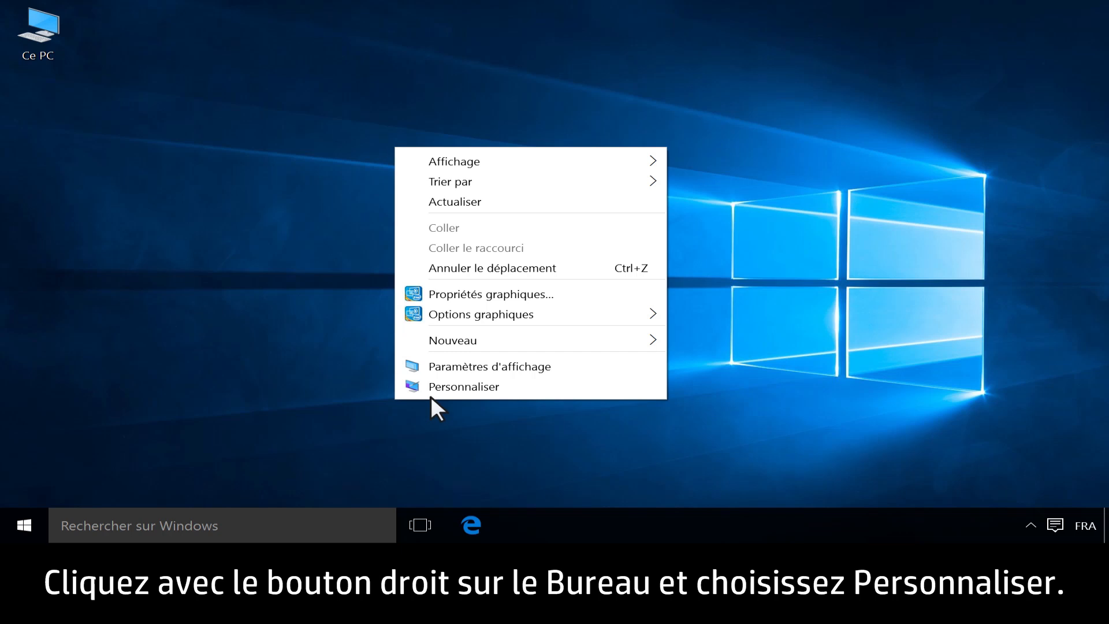
click(464, 386)
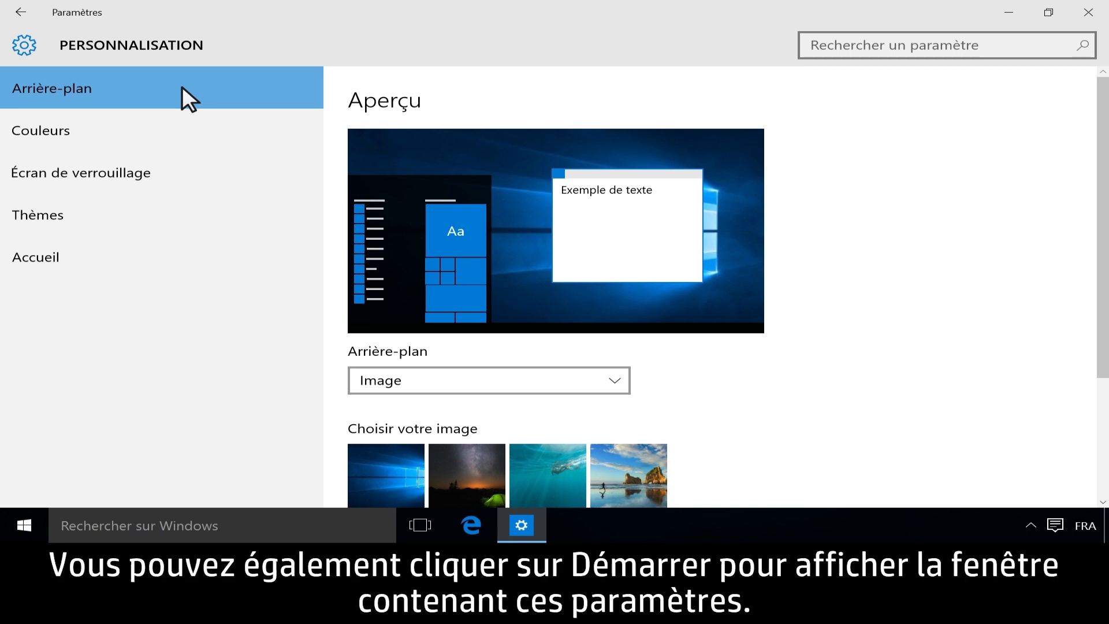
mouse_move(319, 117)
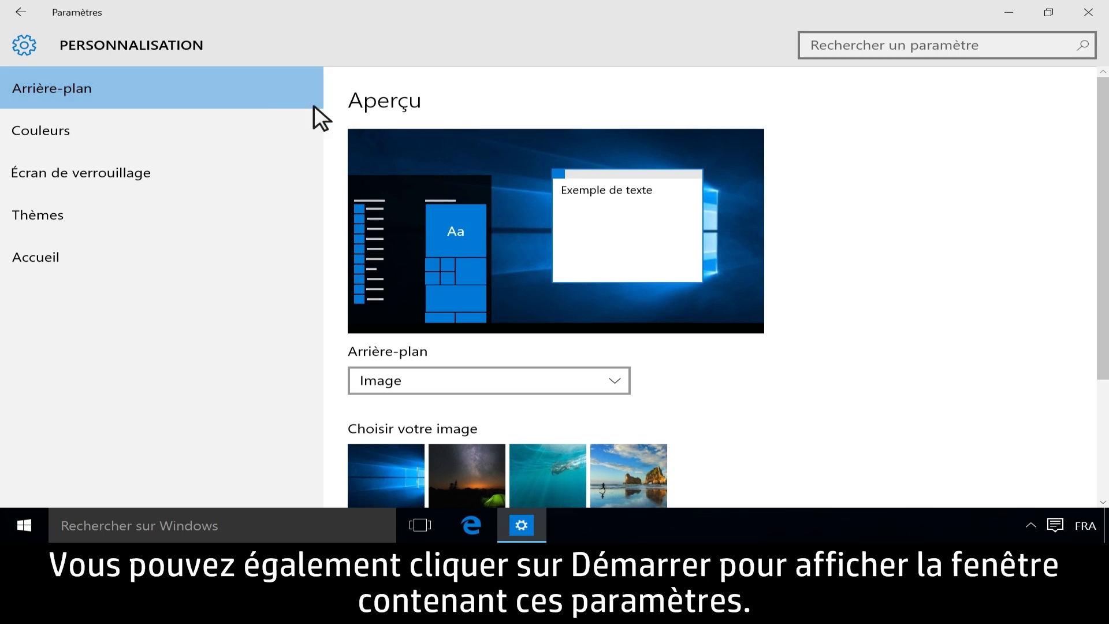
scroll(down, 3)
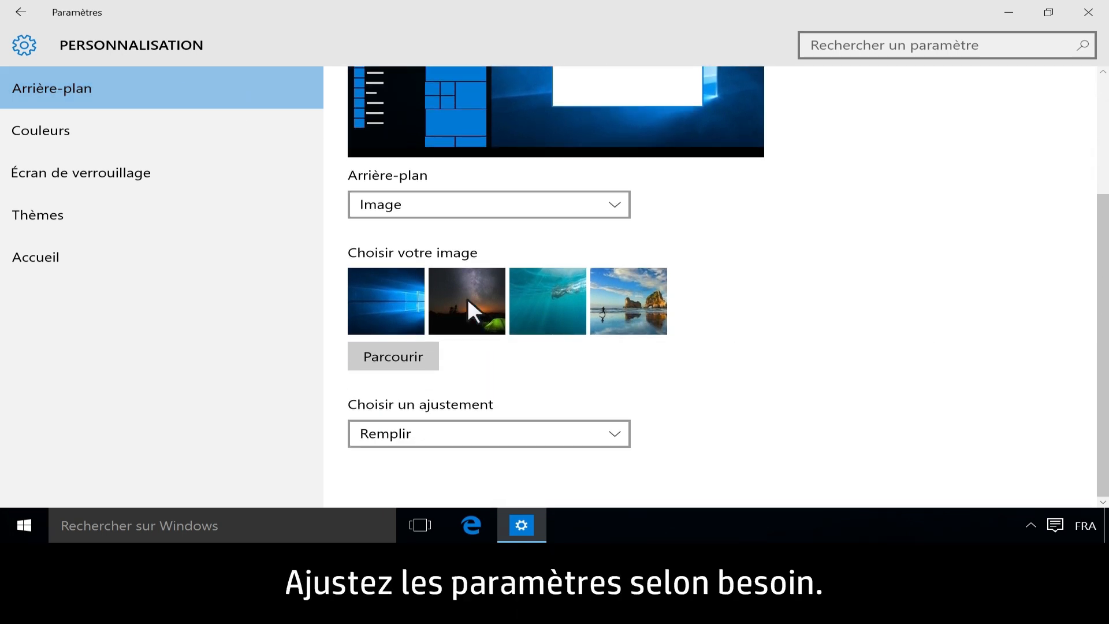
click(466, 300)
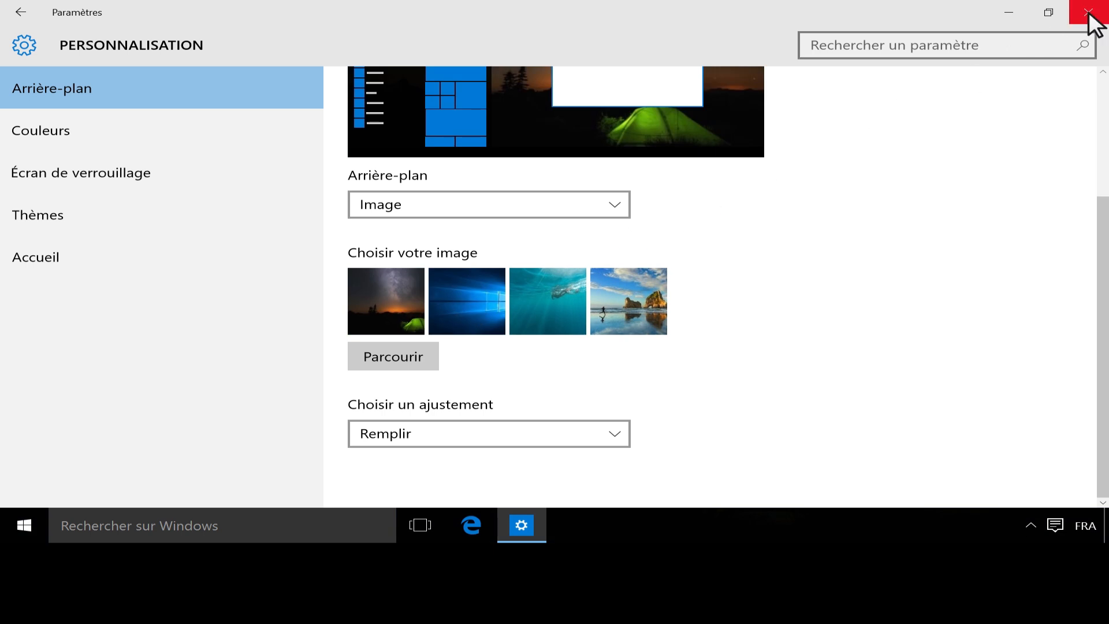
click(1091, 12)
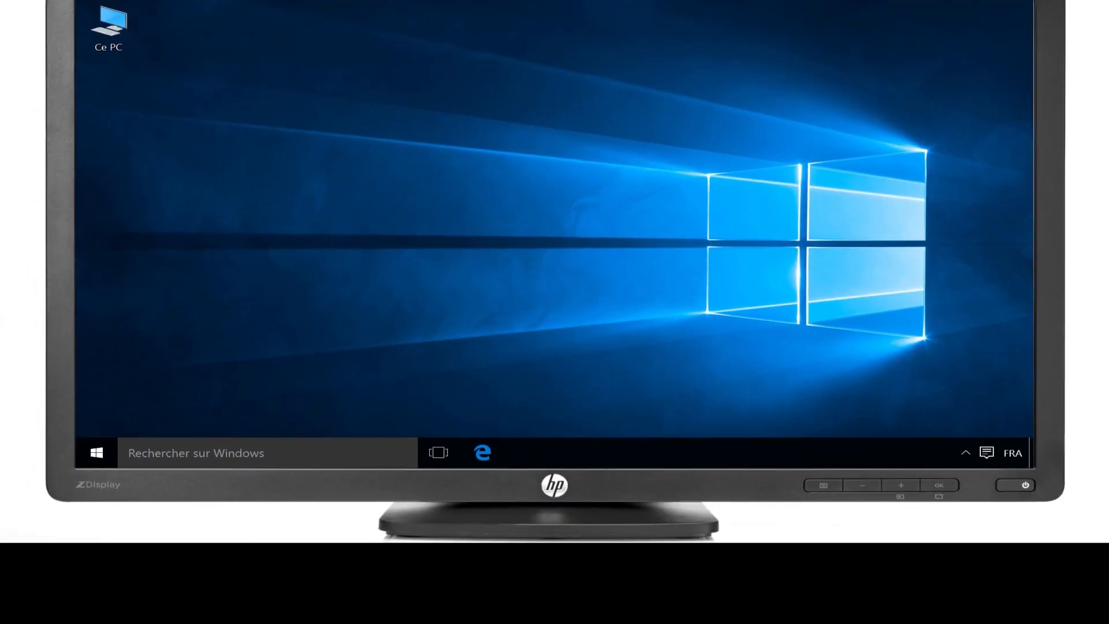
Step: Search for display settings and go to the advanced display settings
click(126, 453)
text(Afficher les paramètres)
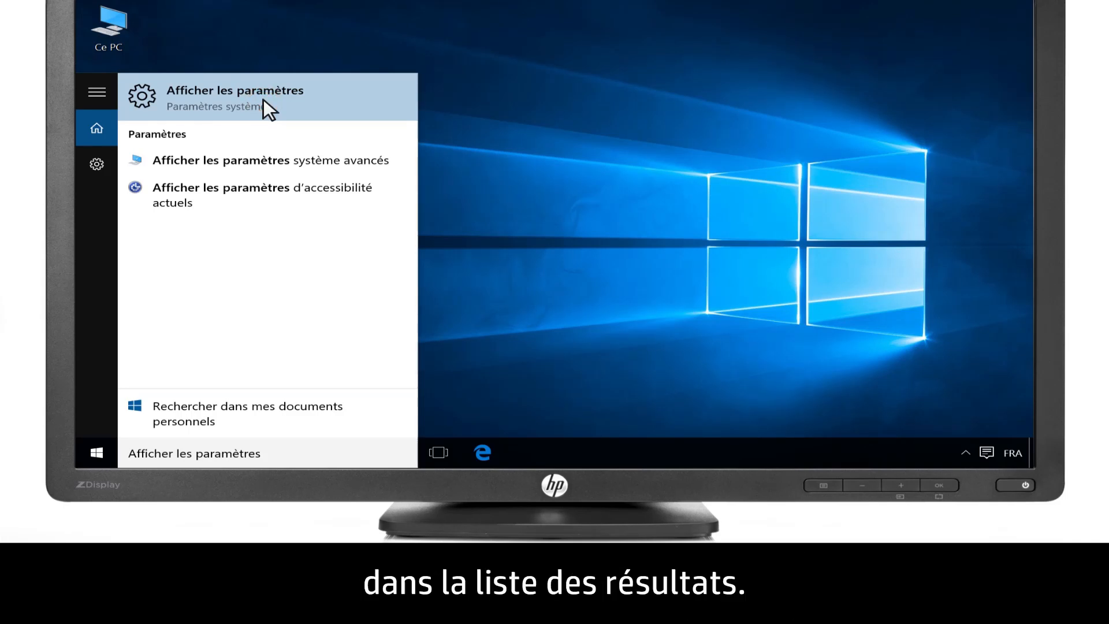
click(233, 97)
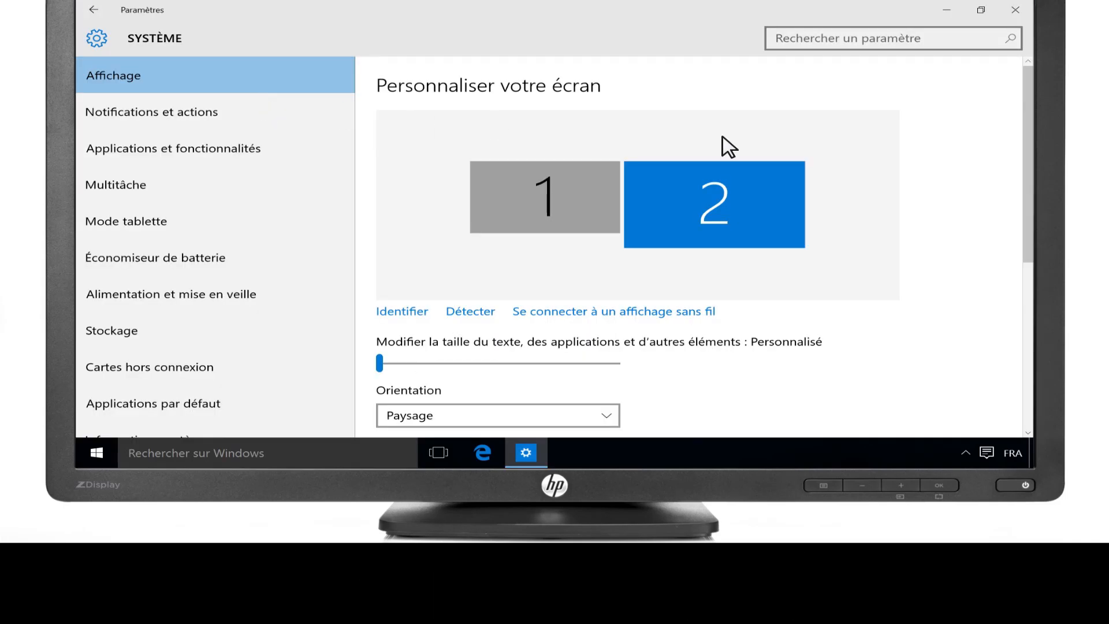
scroll(down, 3)
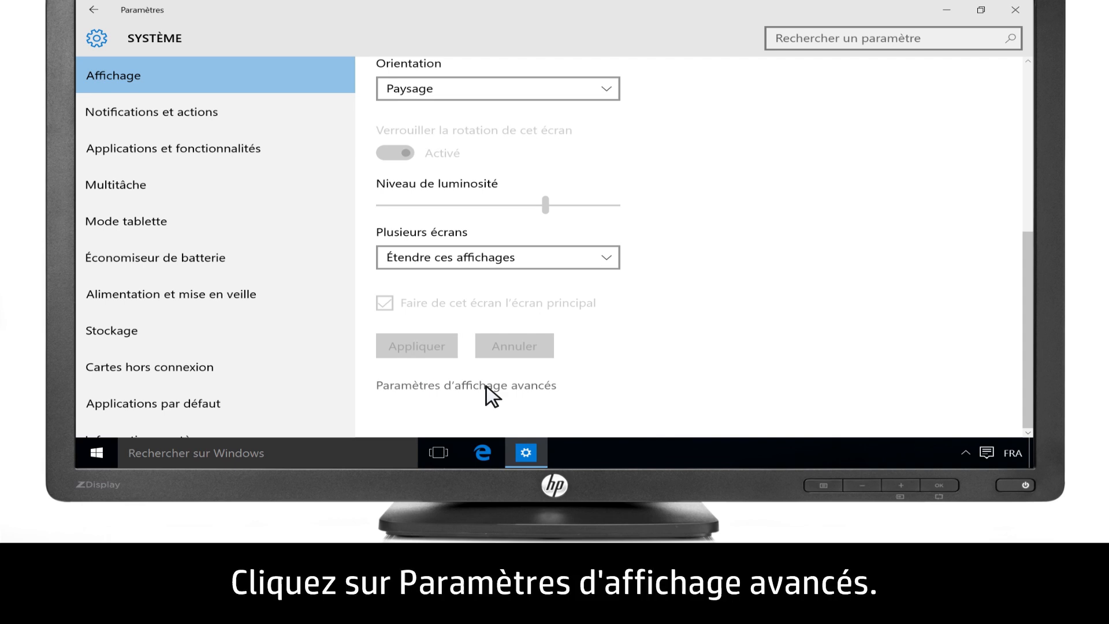
click(466, 385)
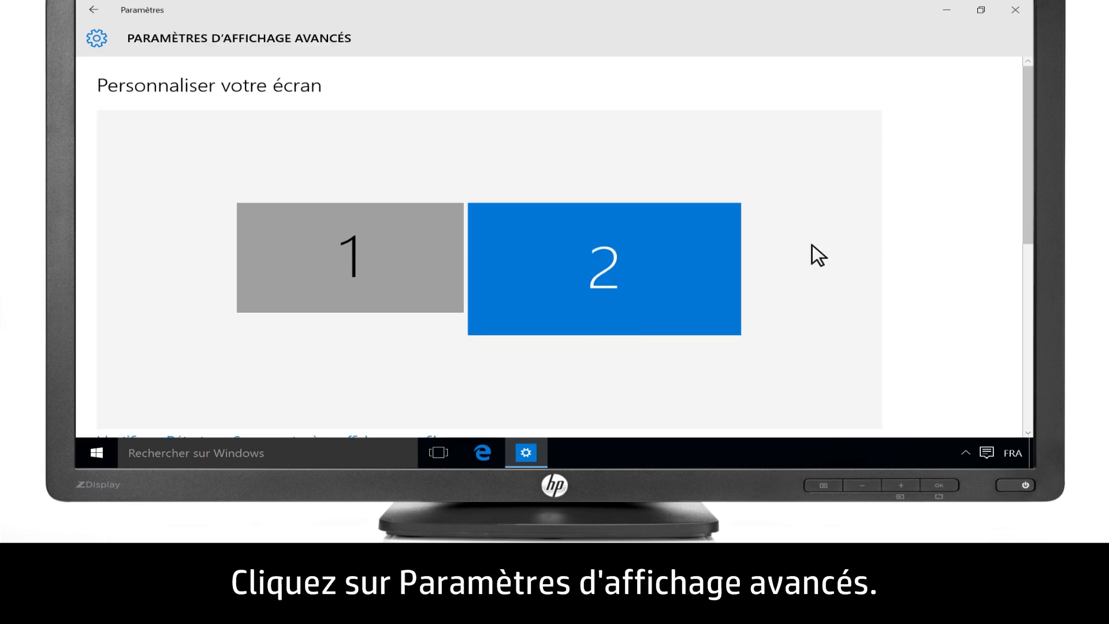
Step: In the adapter properties' Écran tab, pick the HP Compaq LA2405wg's 59-hertz refresh rate
scroll(down, 3)
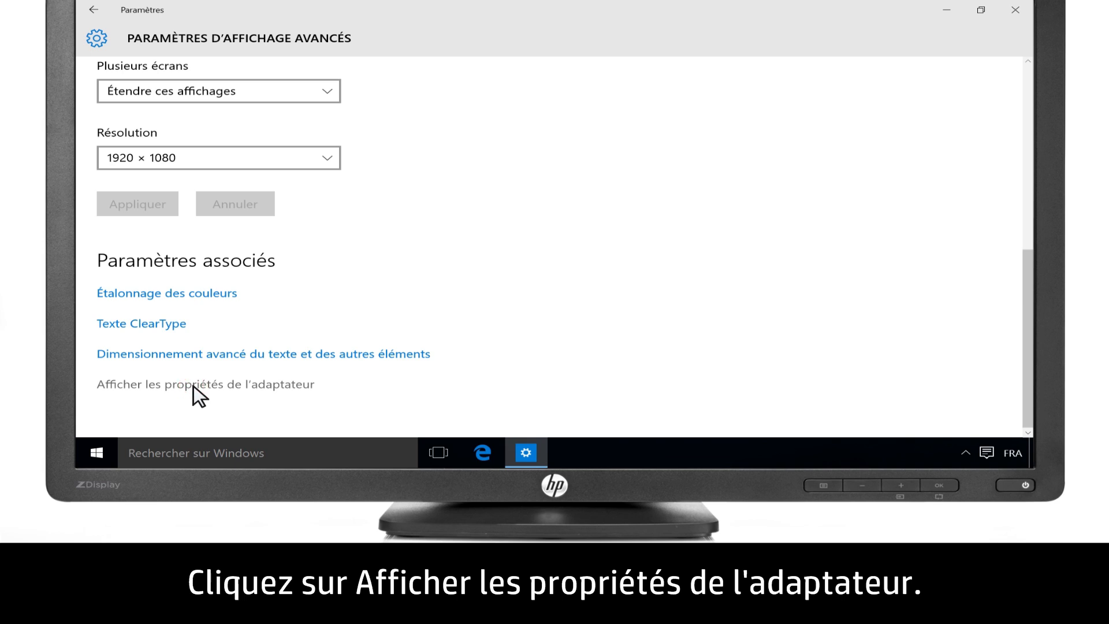
click(205, 384)
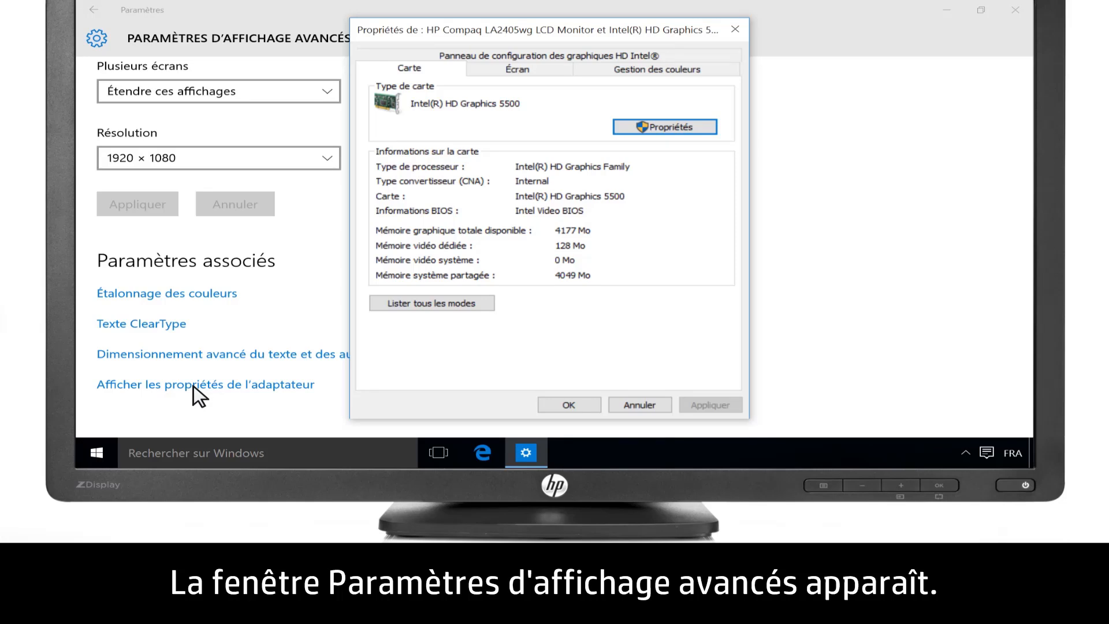
click(516, 69)
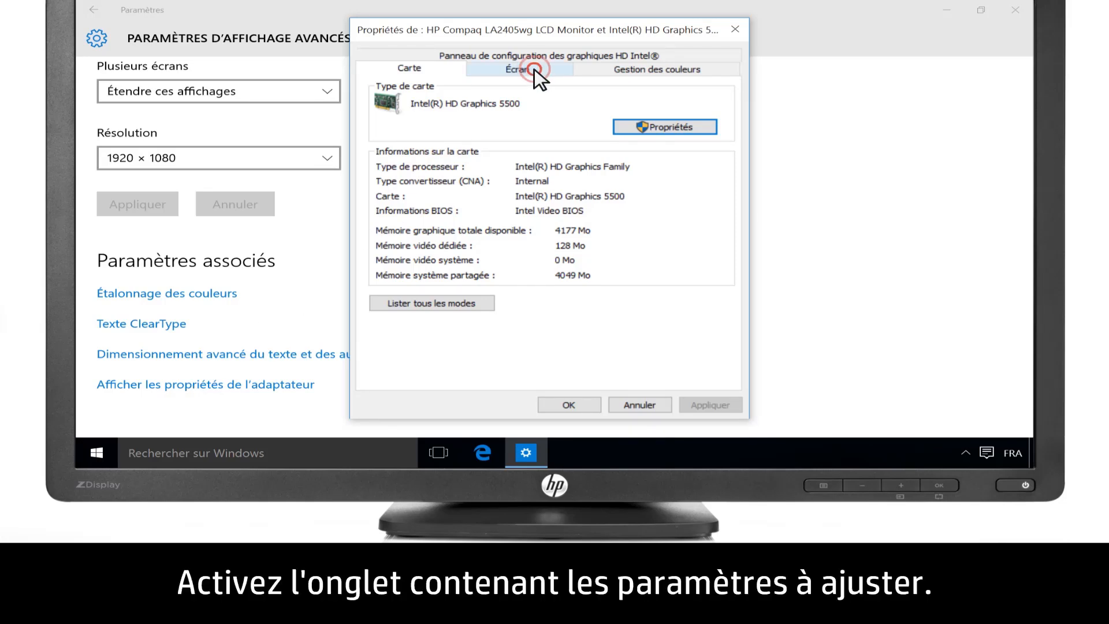
click(518, 68)
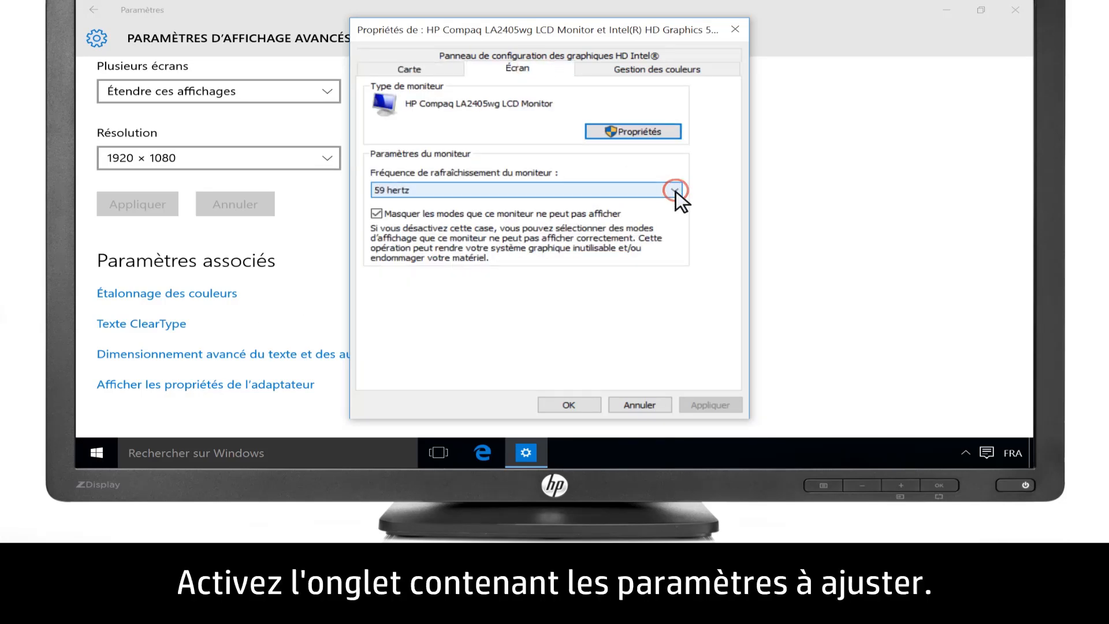
click(671, 189)
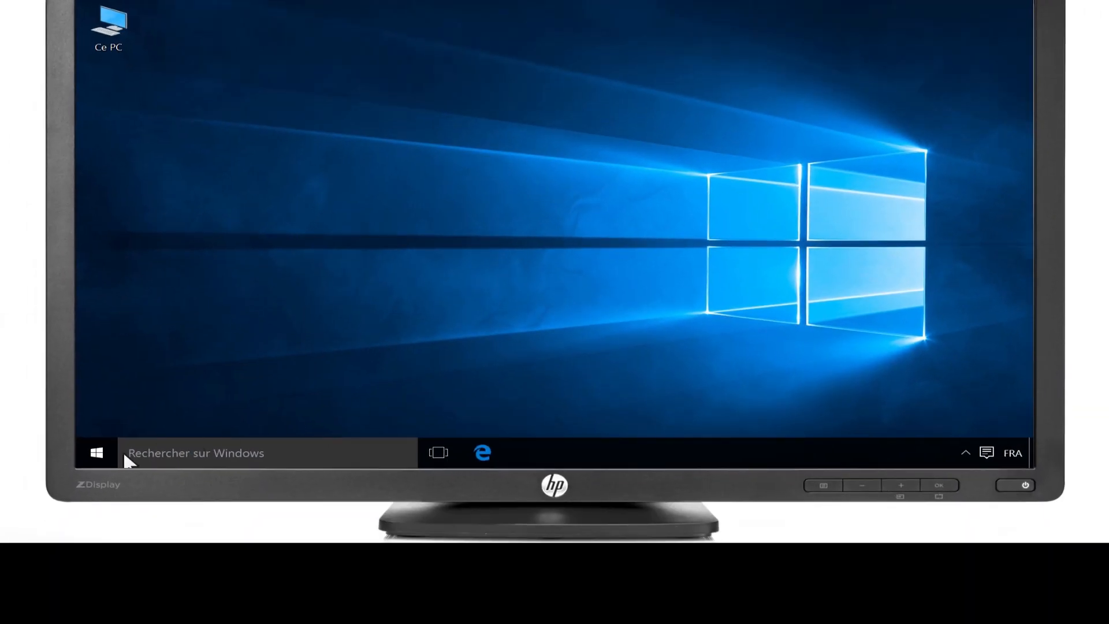
Step: Search 'modifier l'écran de veille', select the Texte 3D screen saver, and confirm its options
text(modifier l'écran de veille)
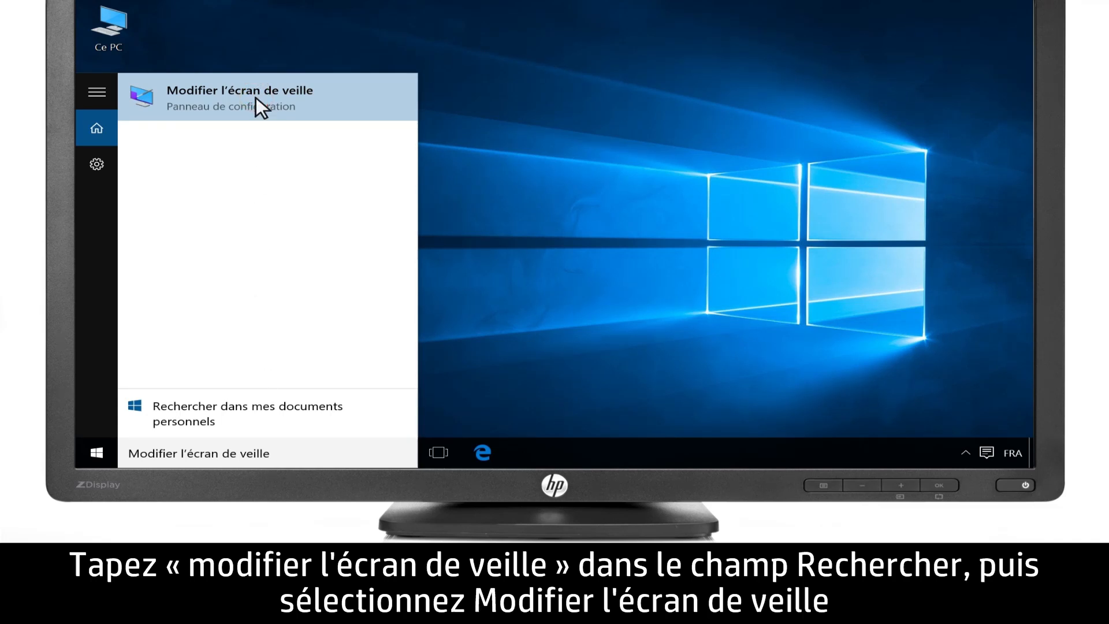
click(239, 97)
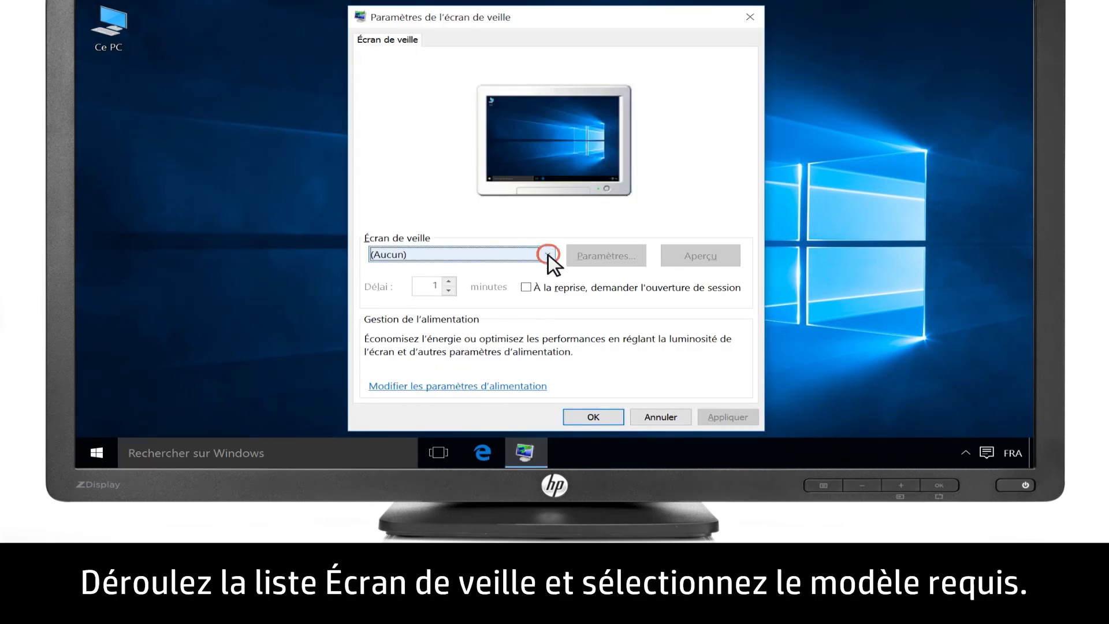
click(546, 255)
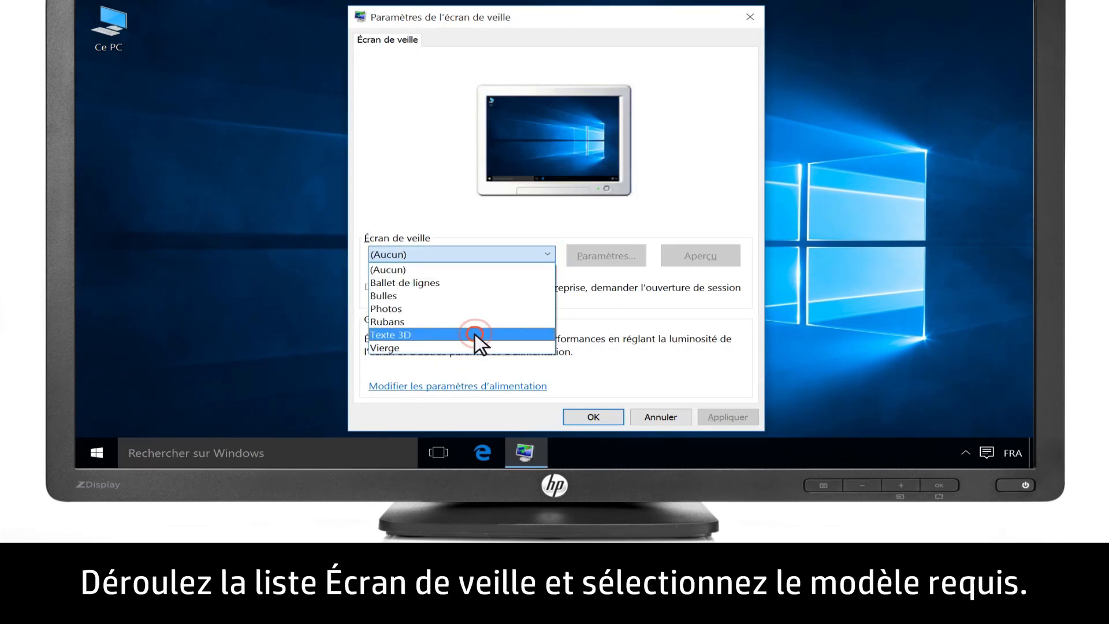
click(390, 335)
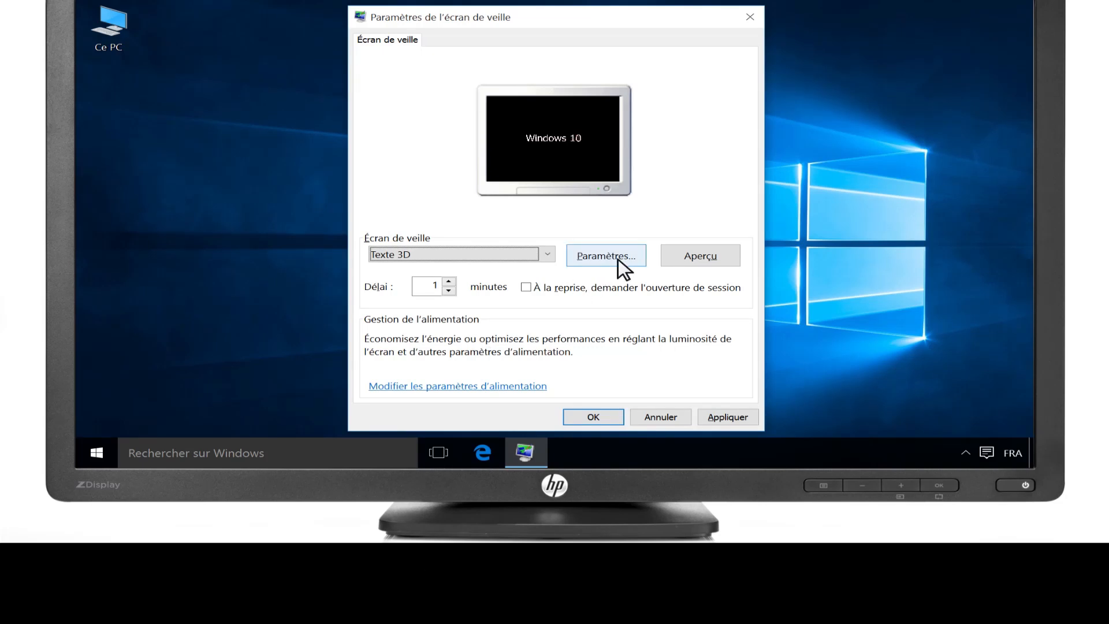
click(605, 256)
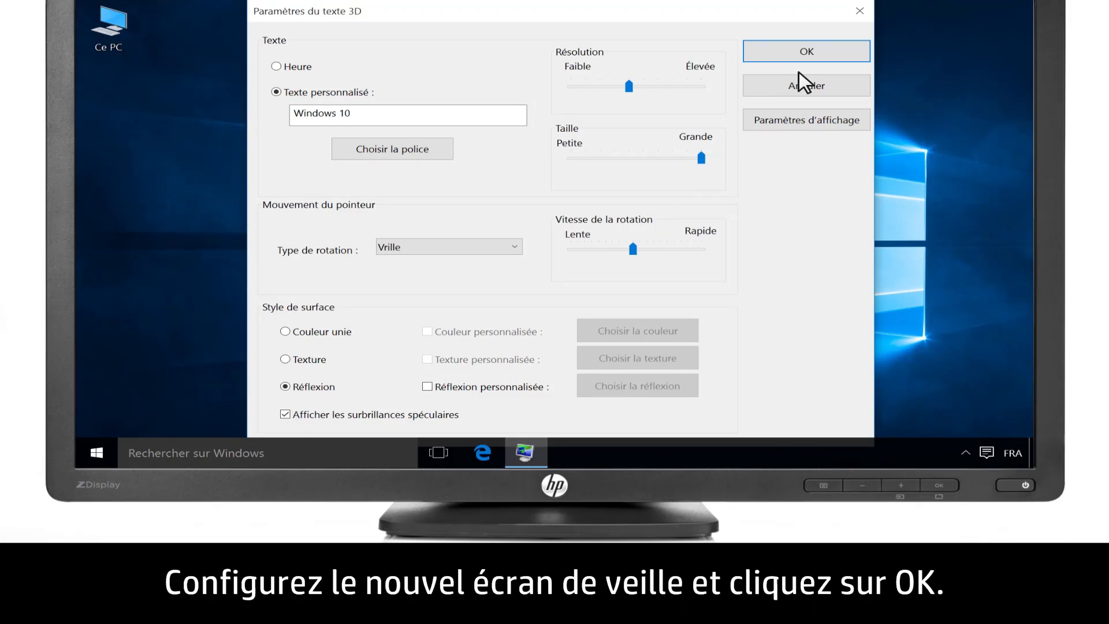
click(804, 50)
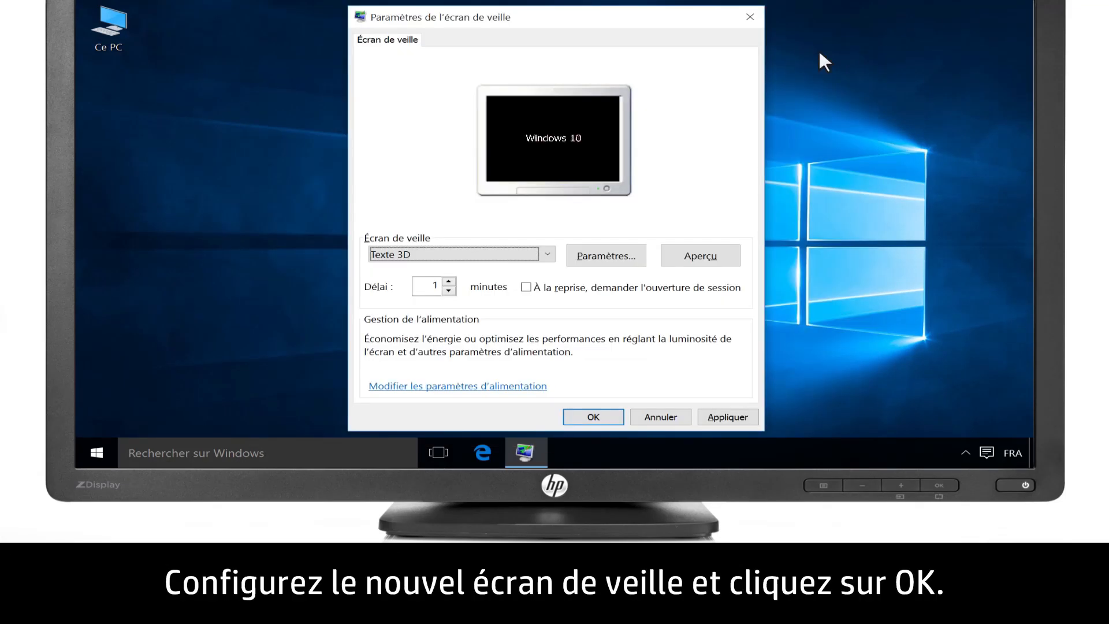
Step: Preview Texte 3D, set a 15-minute delay, require sign-in on resume, and confirm
click(700, 255)
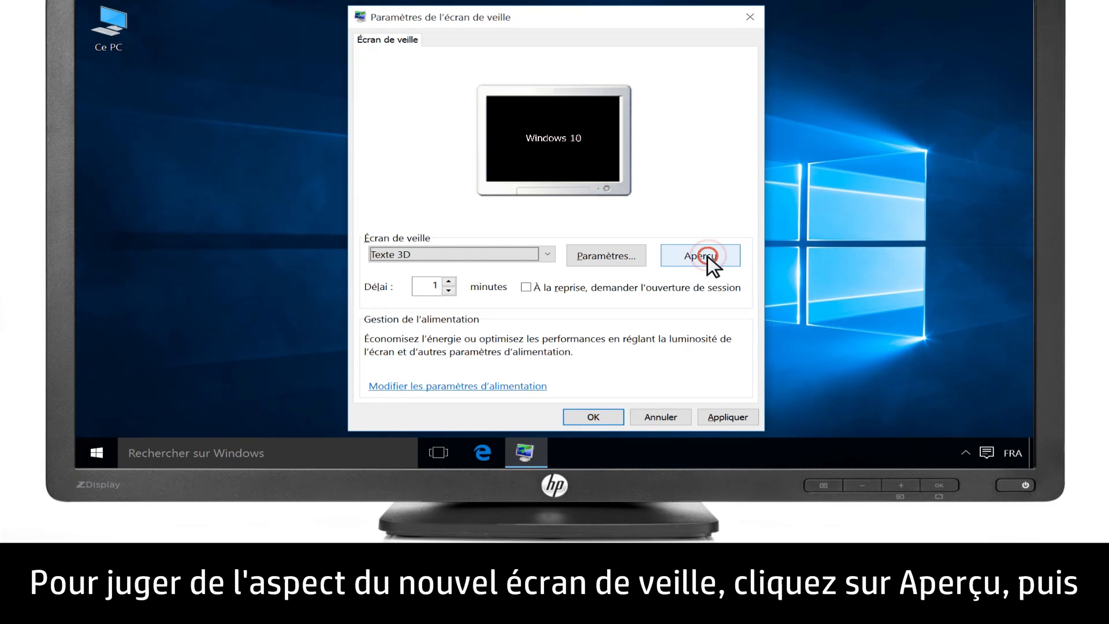
click(699, 256)
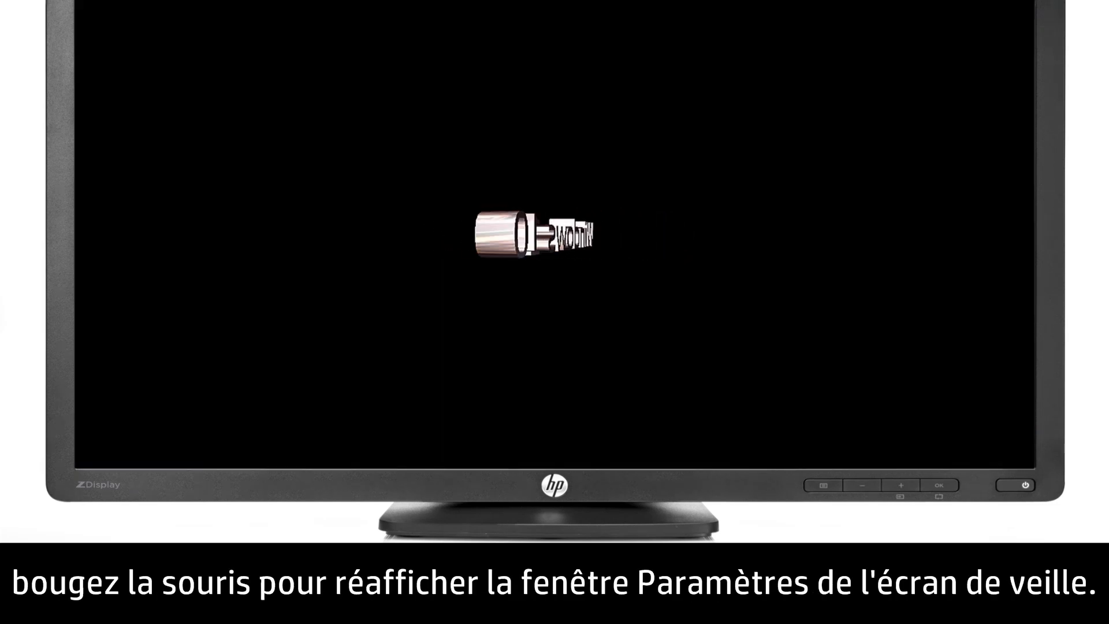
mouse_move(655, 322)
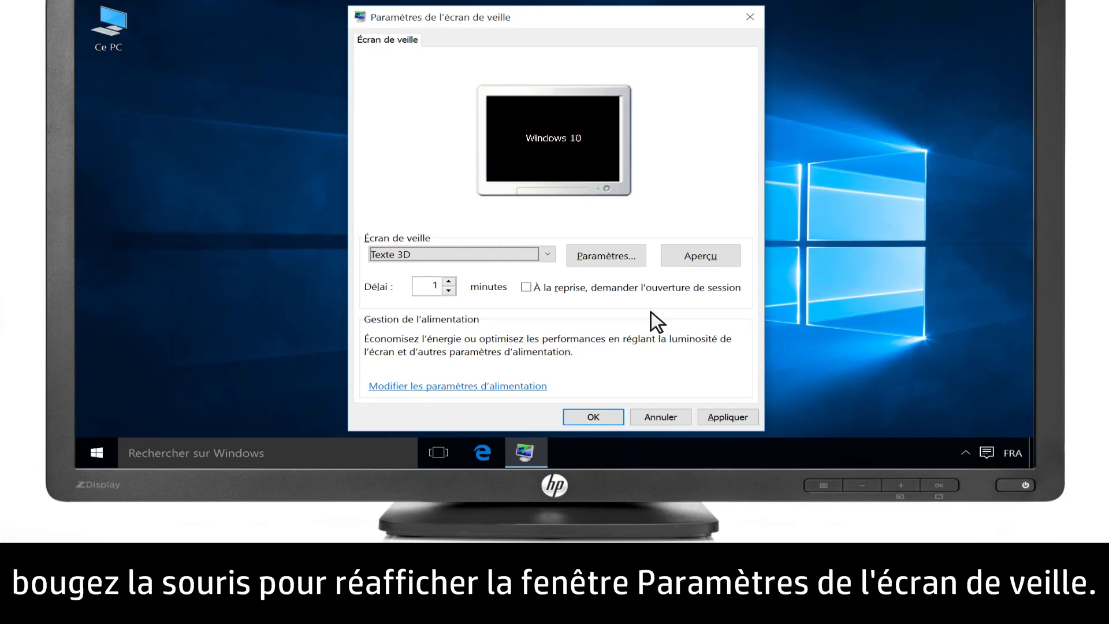
click(432, 286)
text(5)
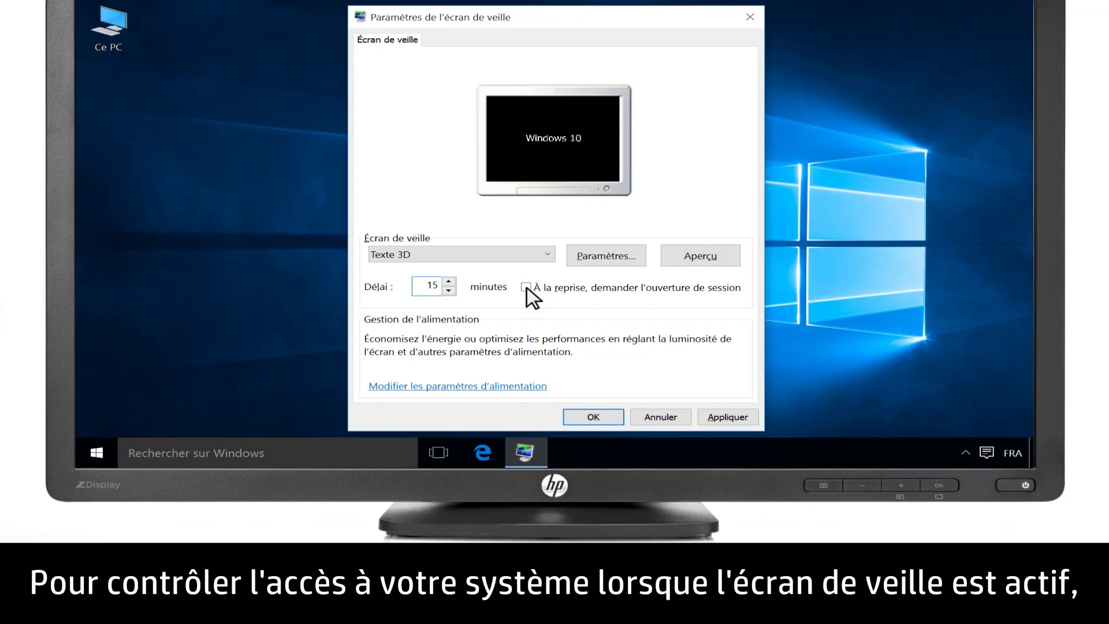
click(527, 288)
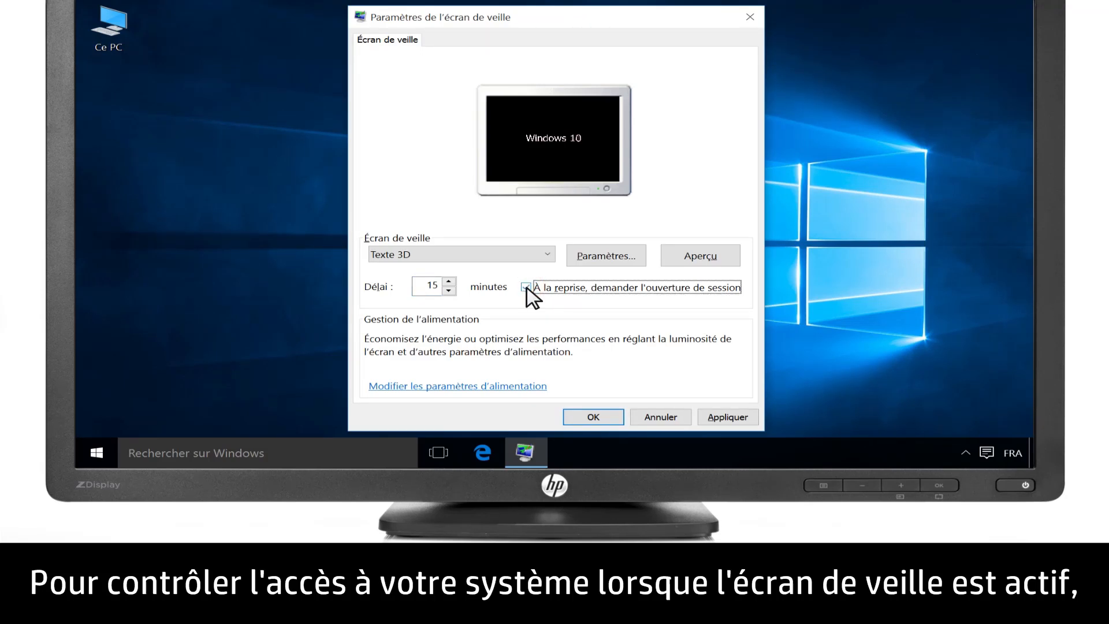
click(525, 288)
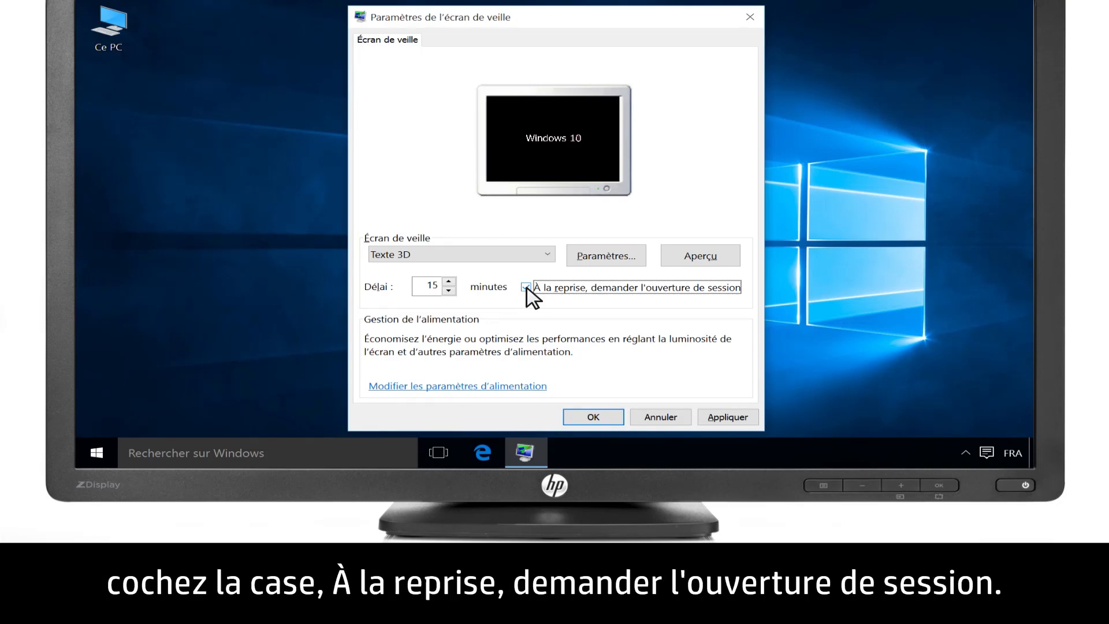
click(525, 287)
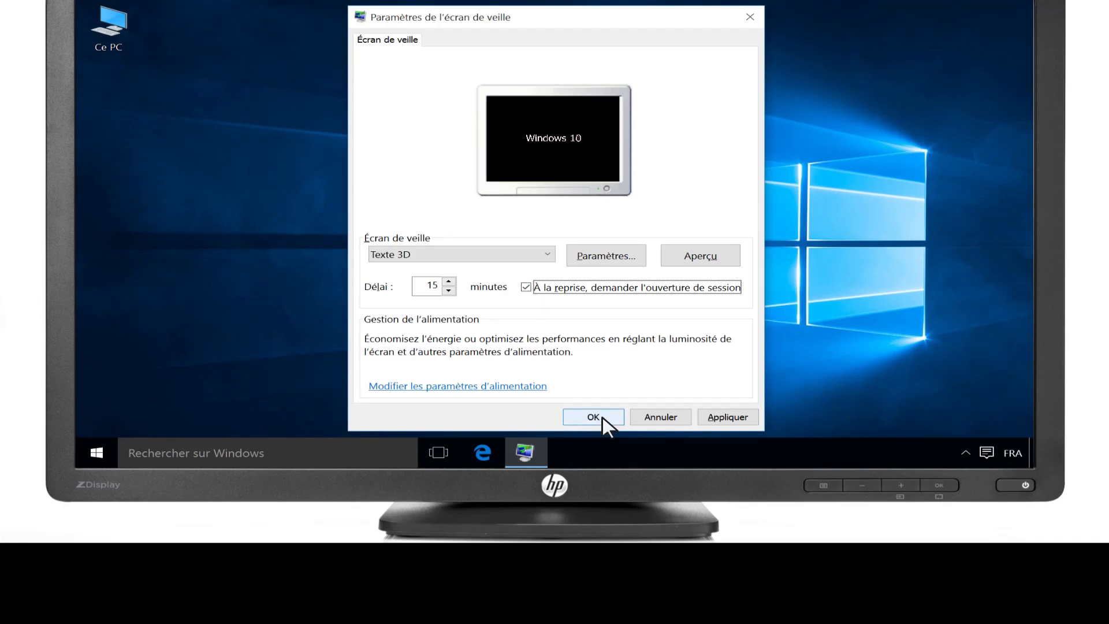
click(592, 417)
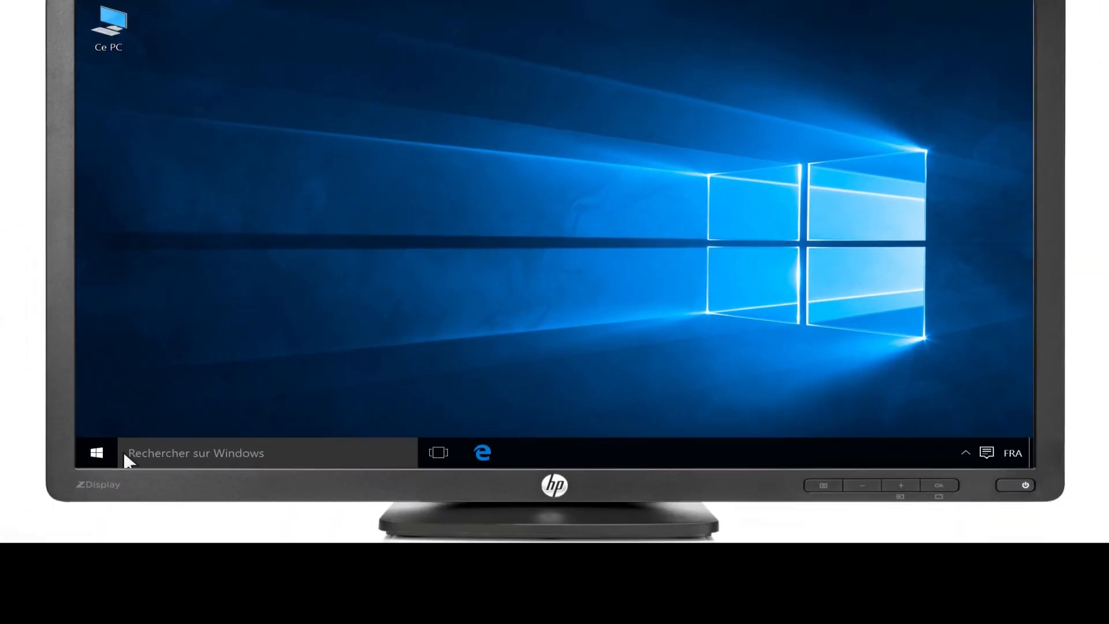
Step: In Gestionnaire de périphériques, uncheck Souris HID's wake-the-computer power option and confirm
text(gestionnaire de périphériques)
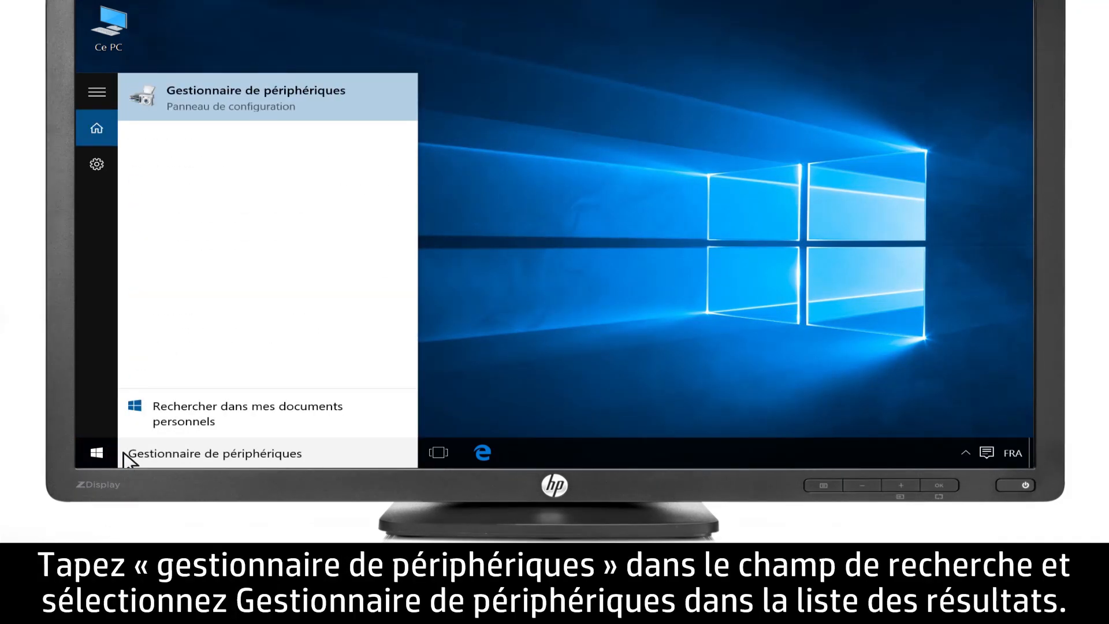
mouse_move(244, 111)
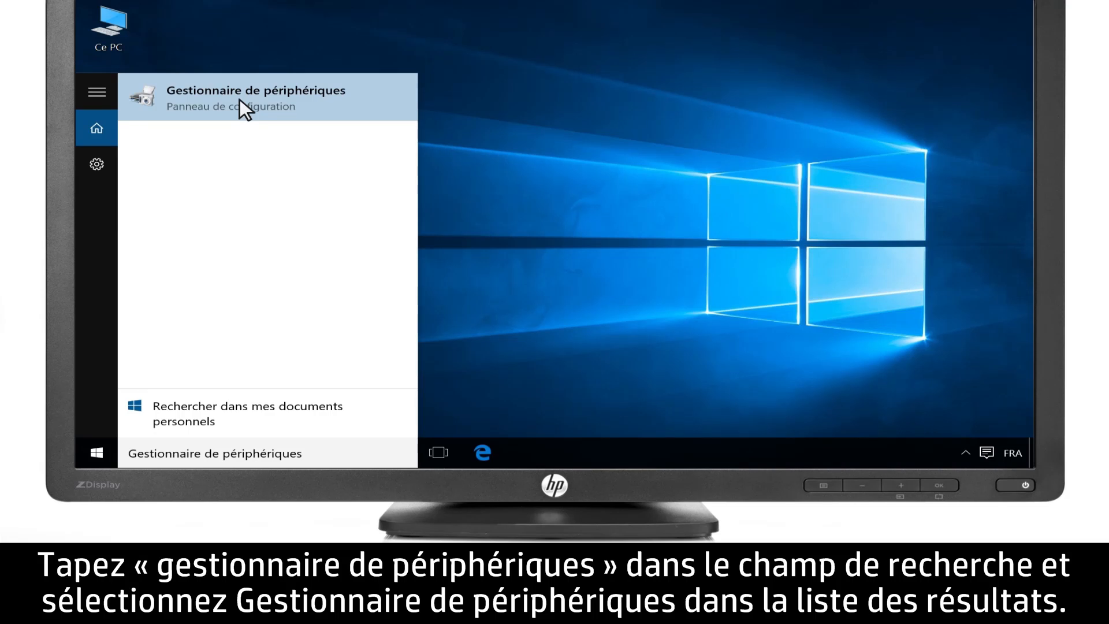
click(267, 96)
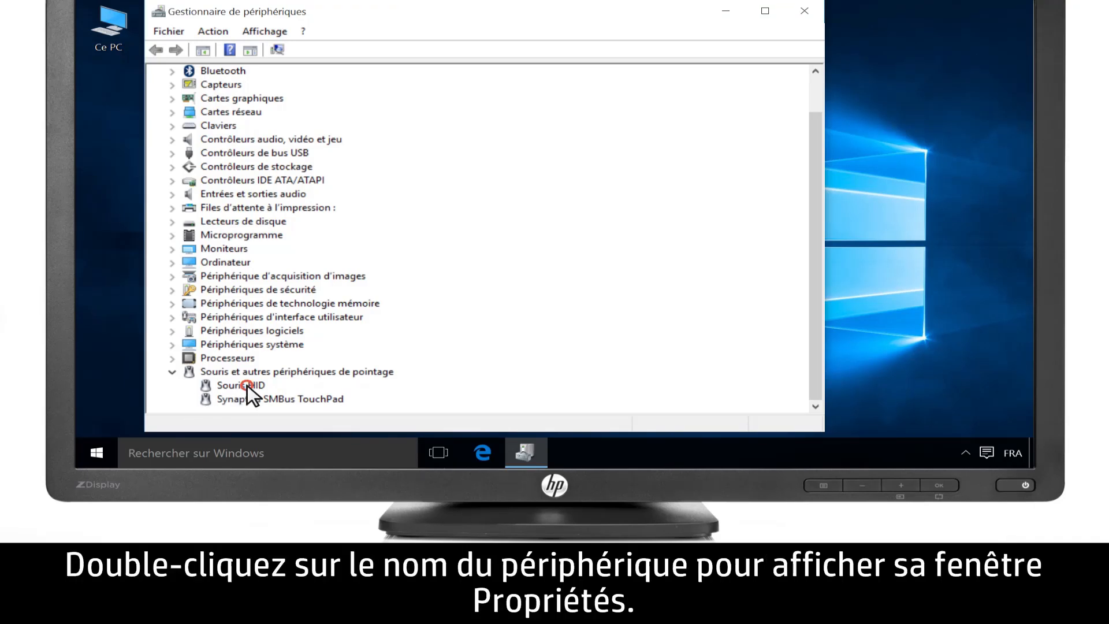
double_click(242, 385)
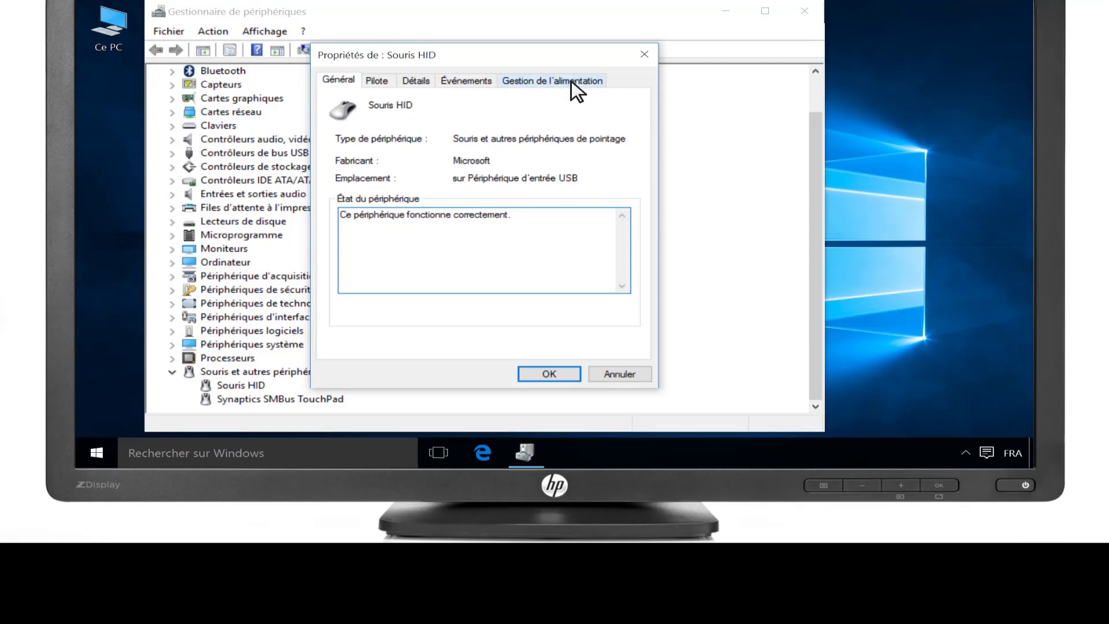
click(552, 80)
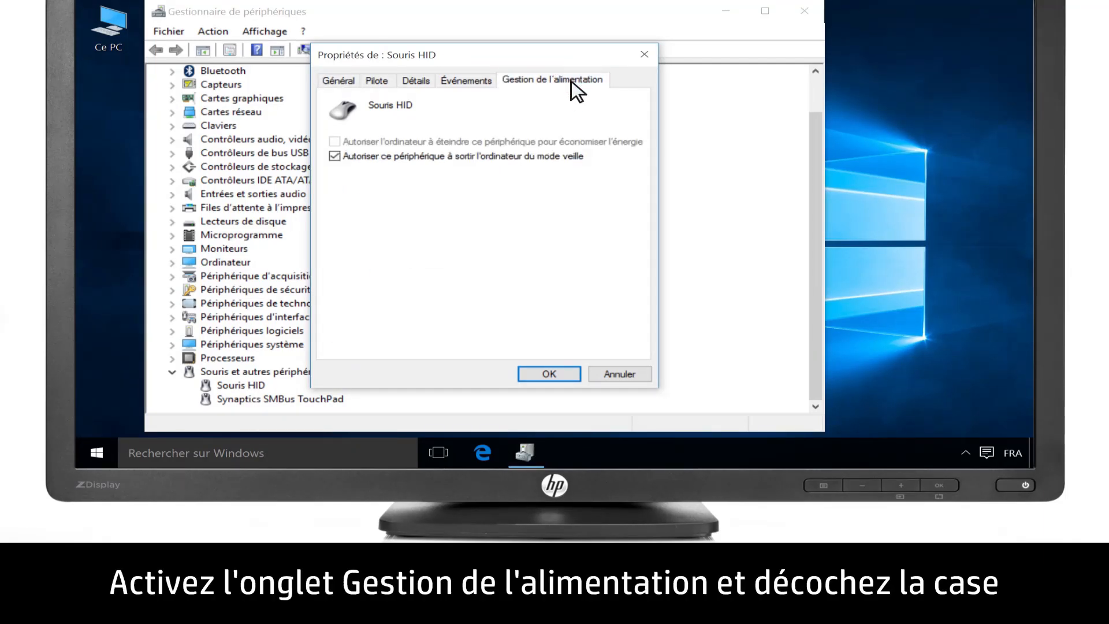
click(335, 155)
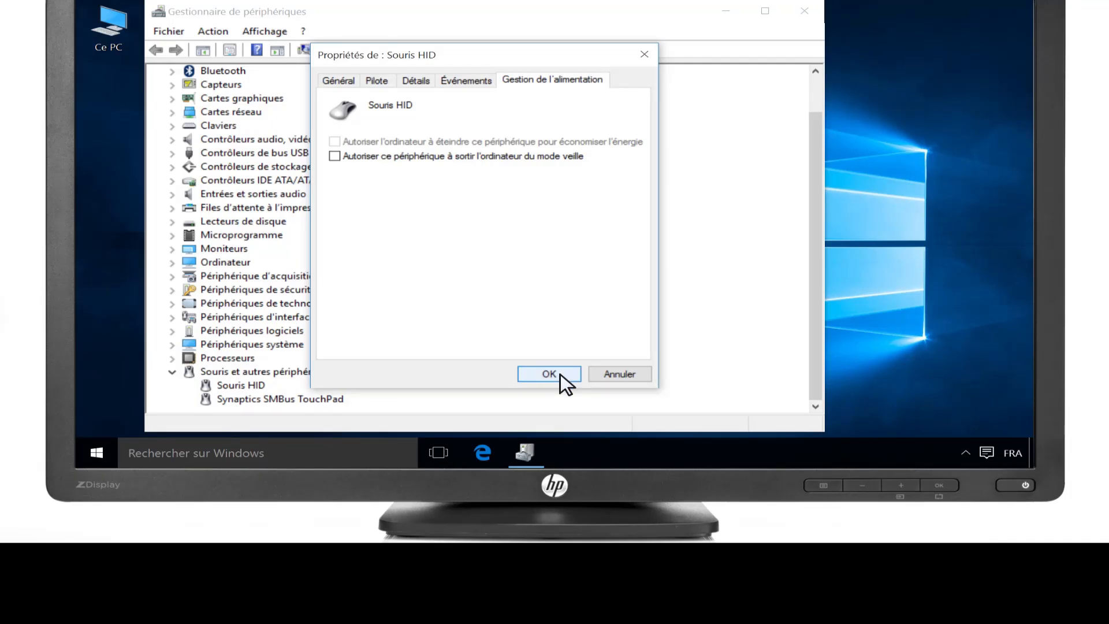
click(549, 374)
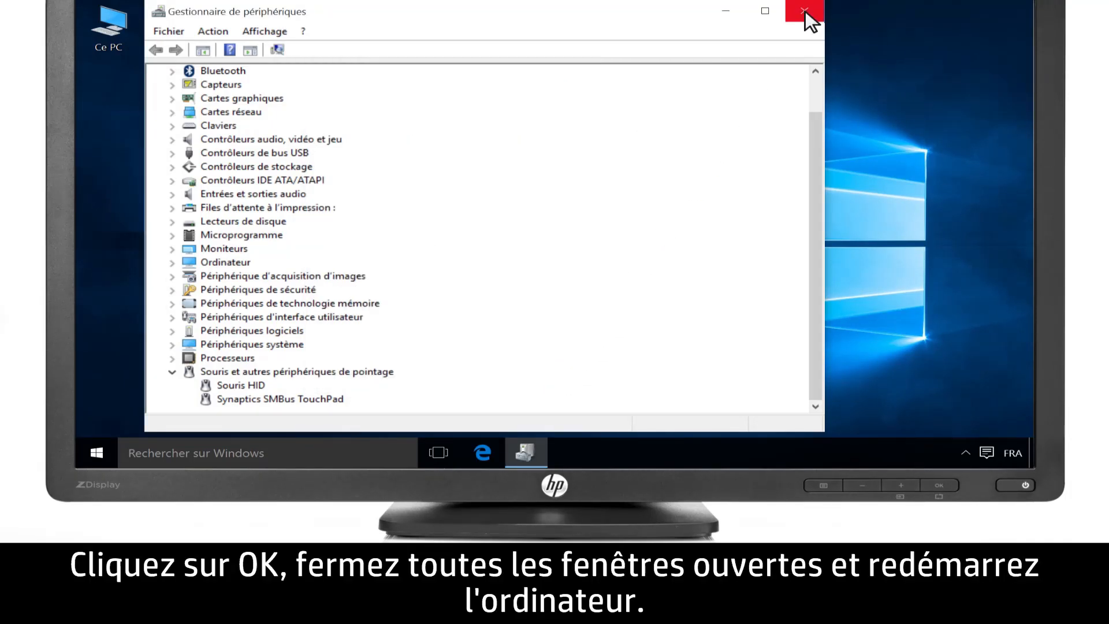
Step: Close Device Manager and choose Redémarrer from the Start power menu
click(803, 11)
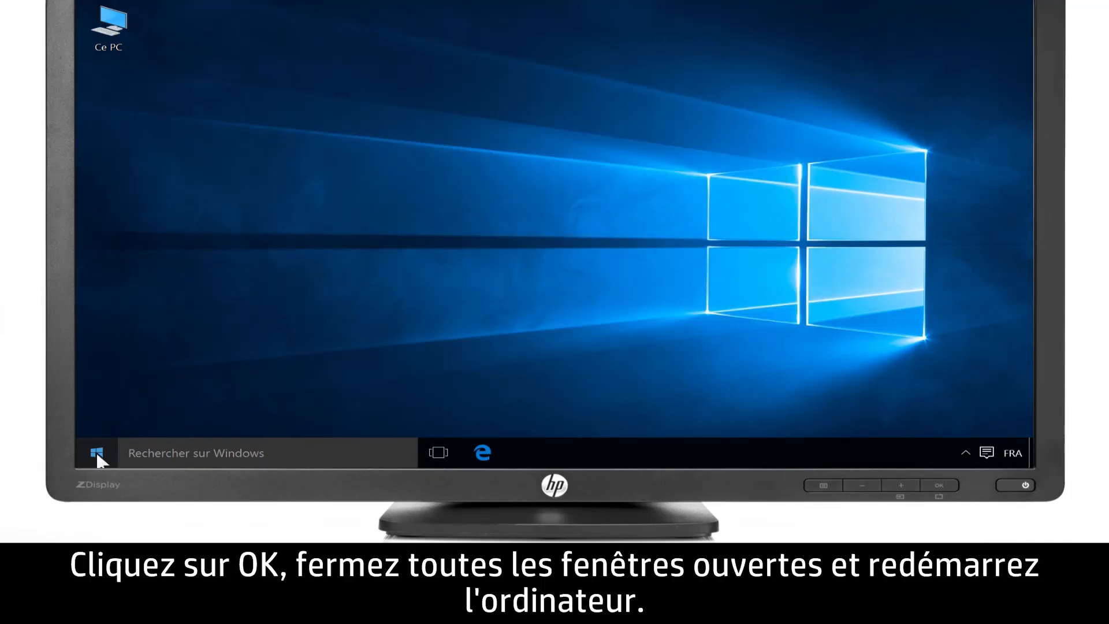
click(97, 453)
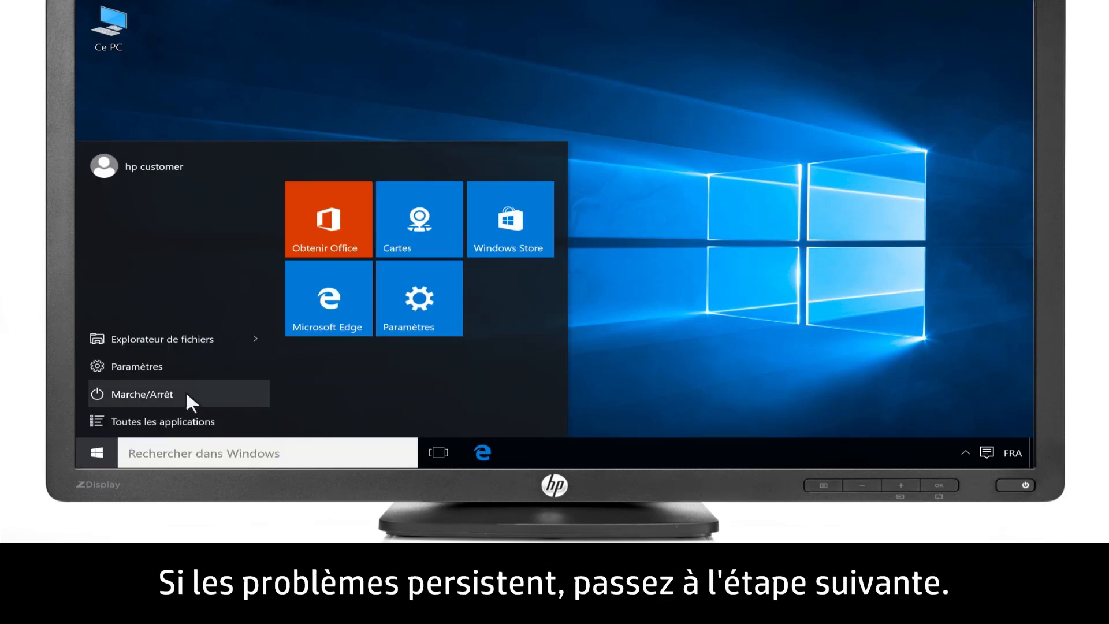
click(142, 394)
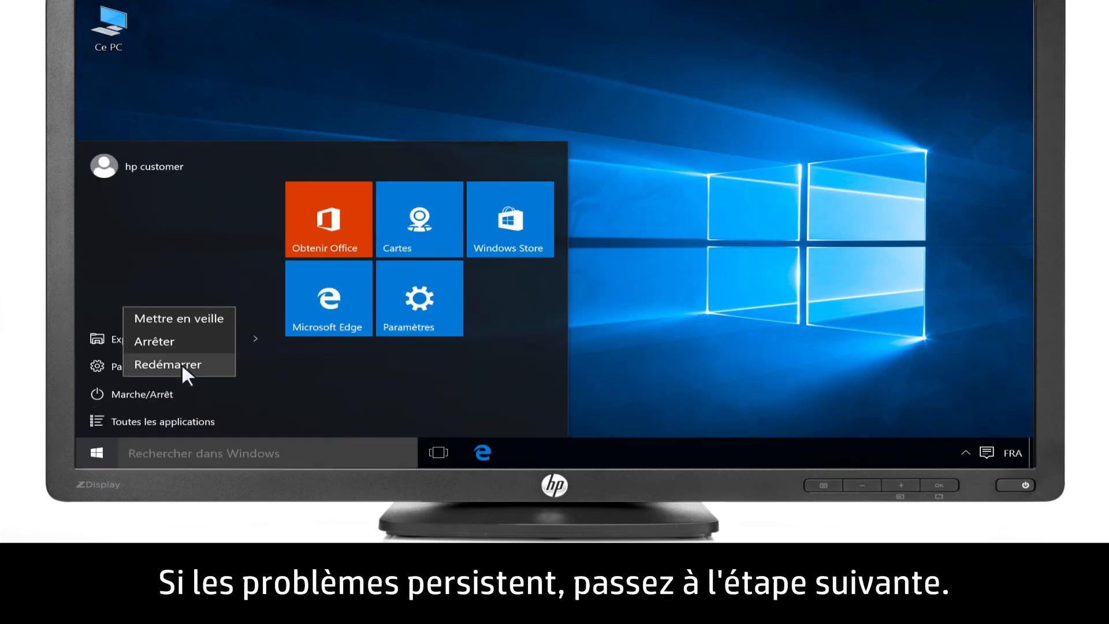
click(167, 364)
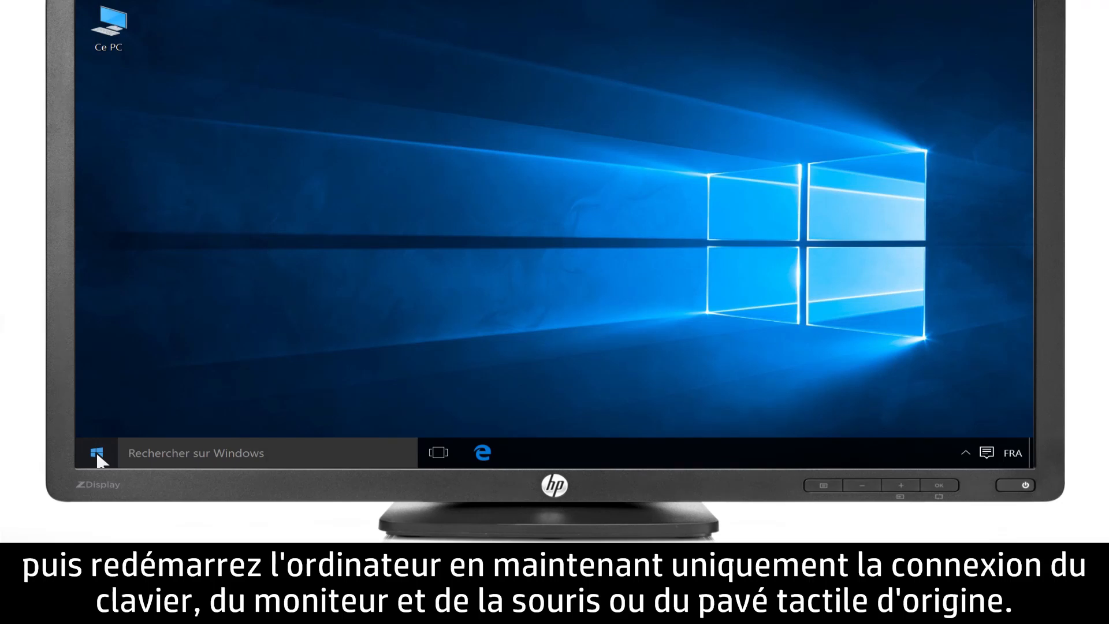
Step: Choose Redémarrer from the Start power menu a second time
click(97, 453)
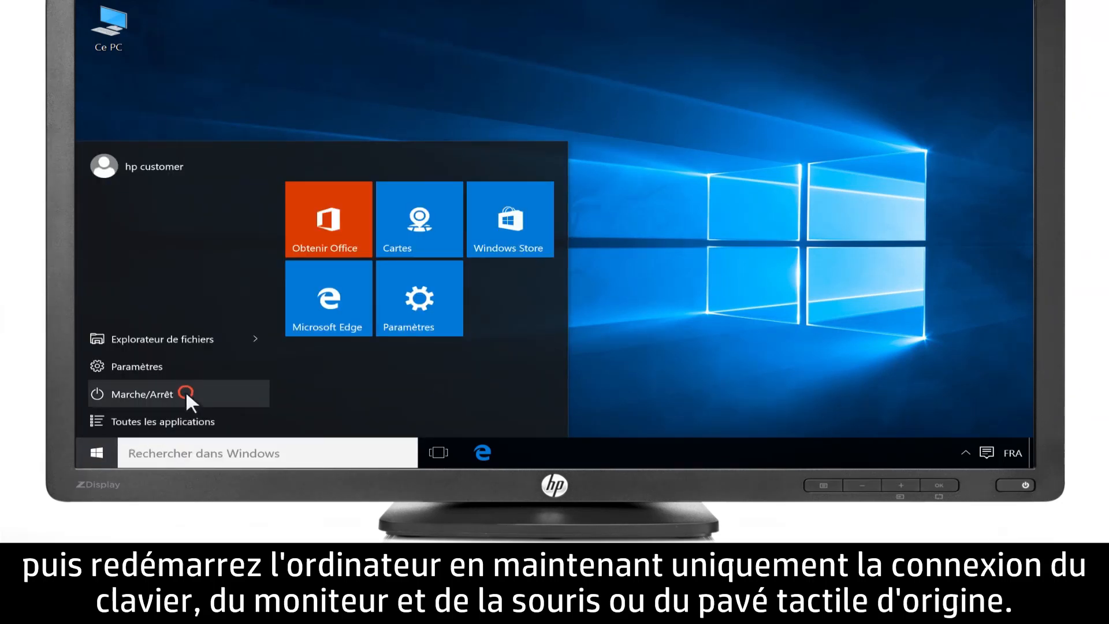
click(145, 394)
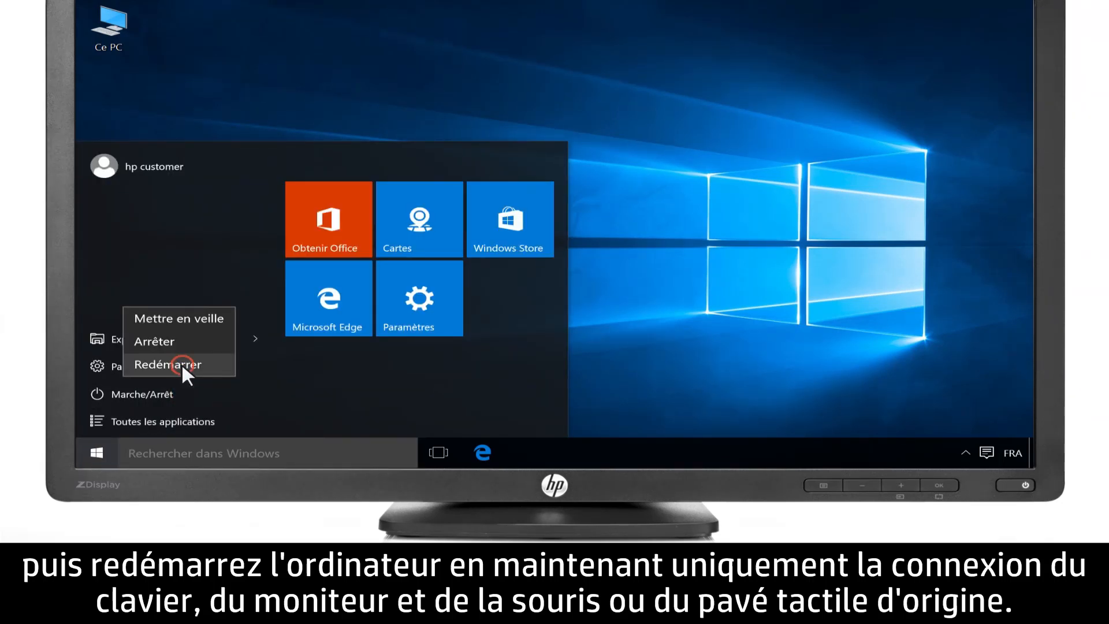
click(168, 364)
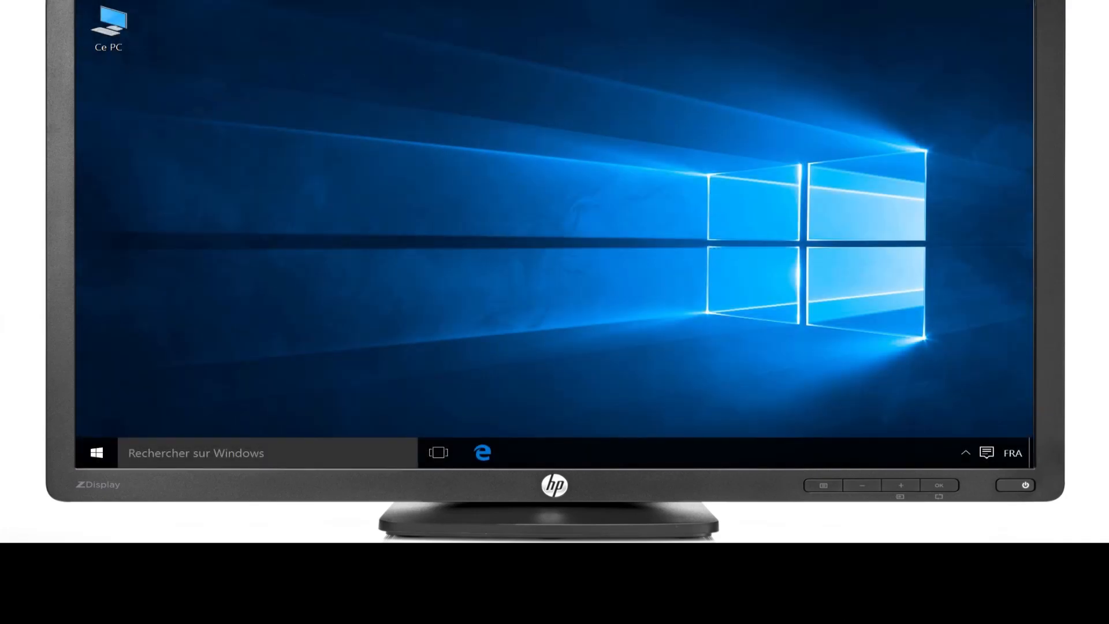